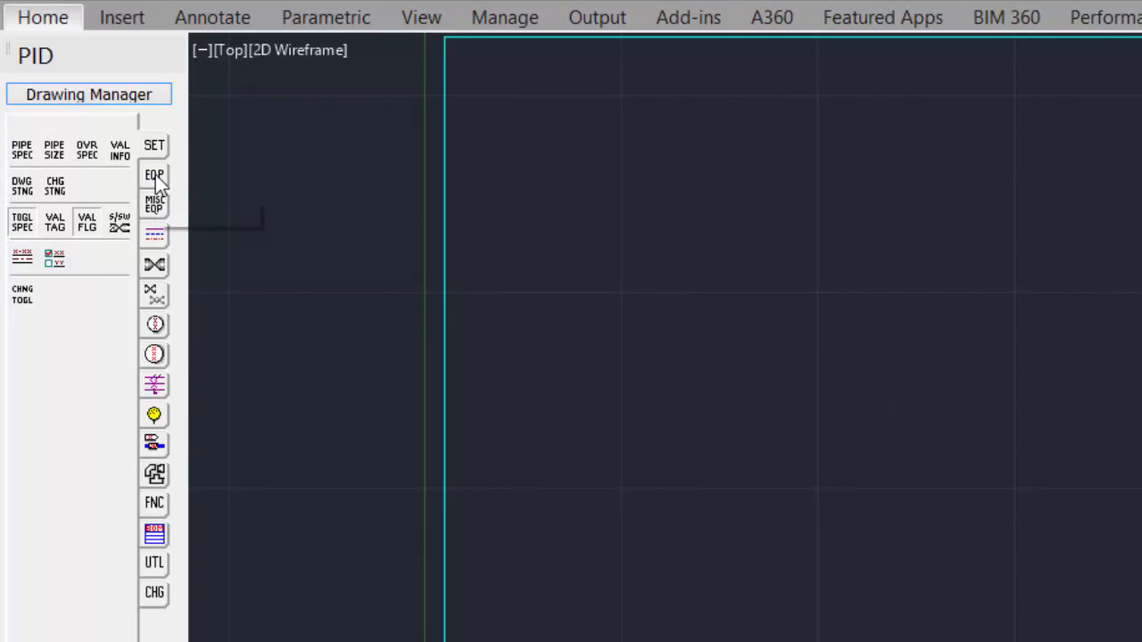
Browse the Equipment and Miscellaneous Equipment symbol palettes, returning to Equipment
{"action": "left_click", "coordinate": [154, 174]}
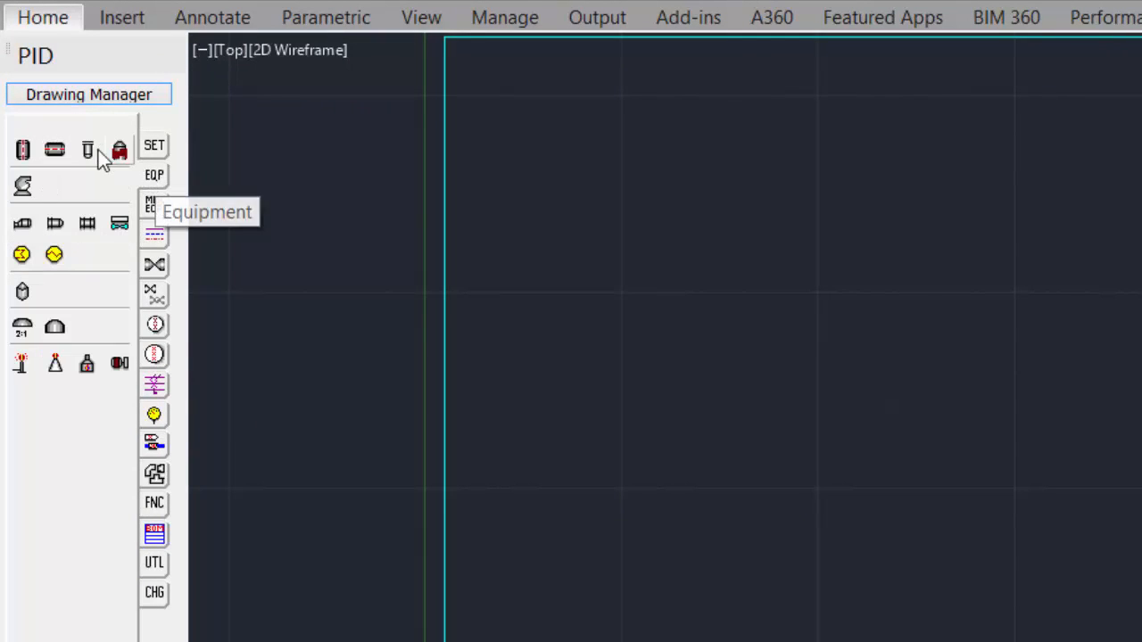
{"action": "mouse_move", "coordinate": [21, 150]}
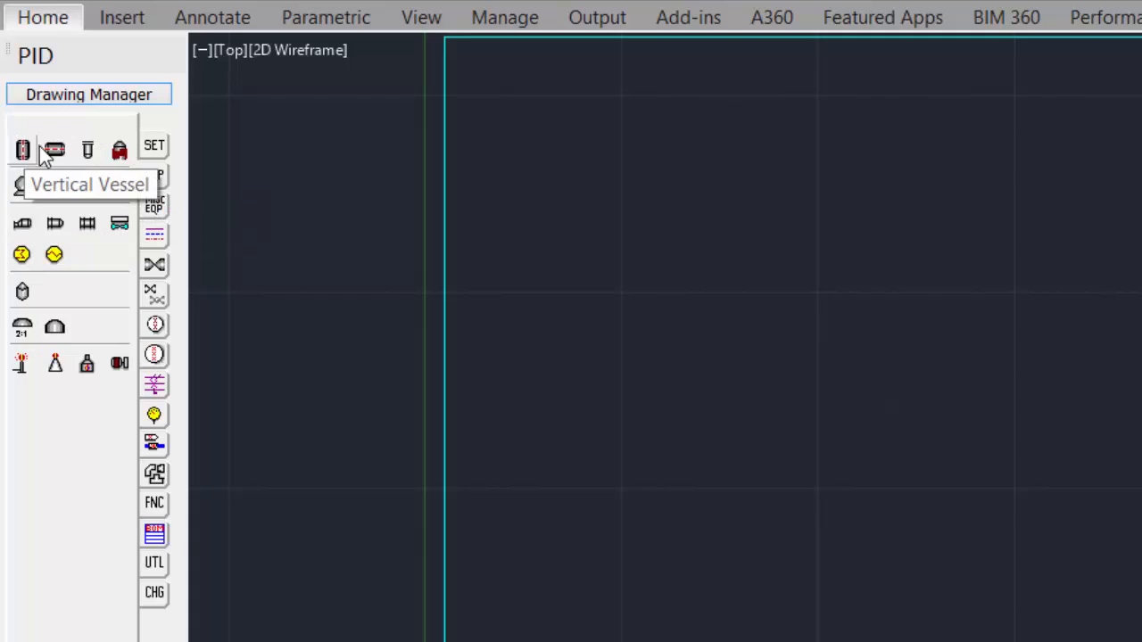
{"action": "mouse_move", "coordinate": [22, 187]}
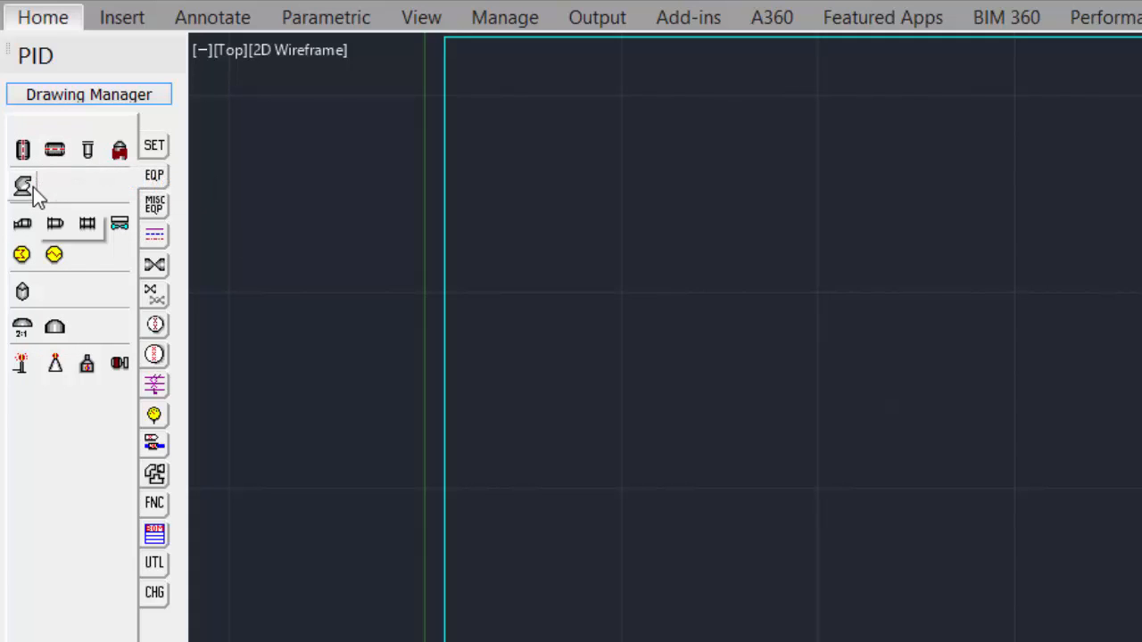
{"action": "mouse_move", "coordinate": [21, 223]}
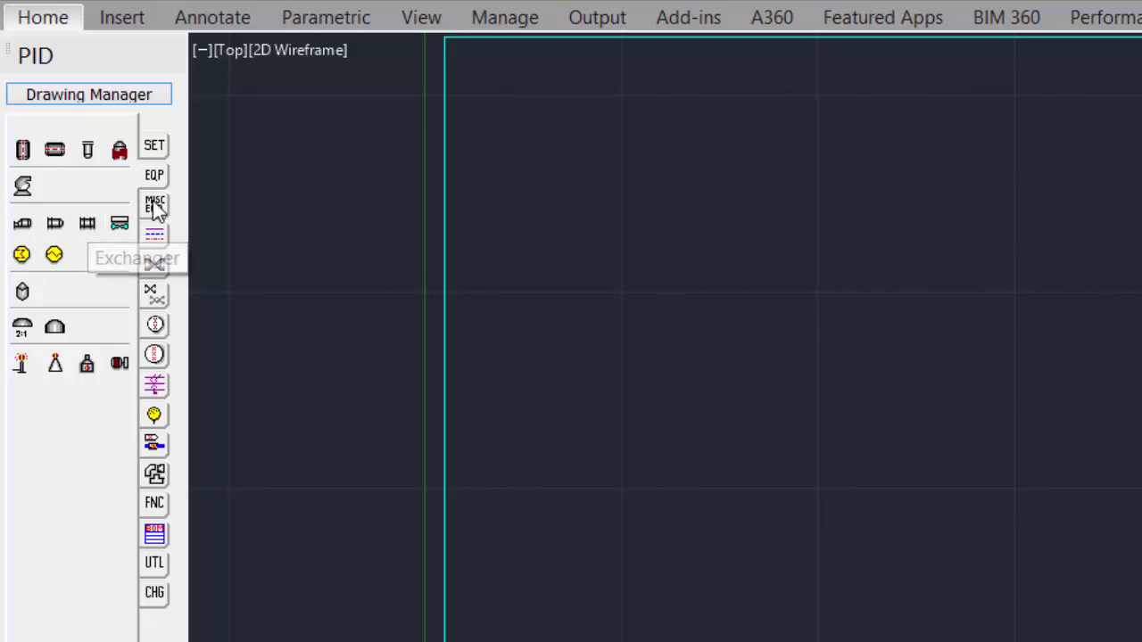
{"action": "left_click", "coordinate": [153, 205]}
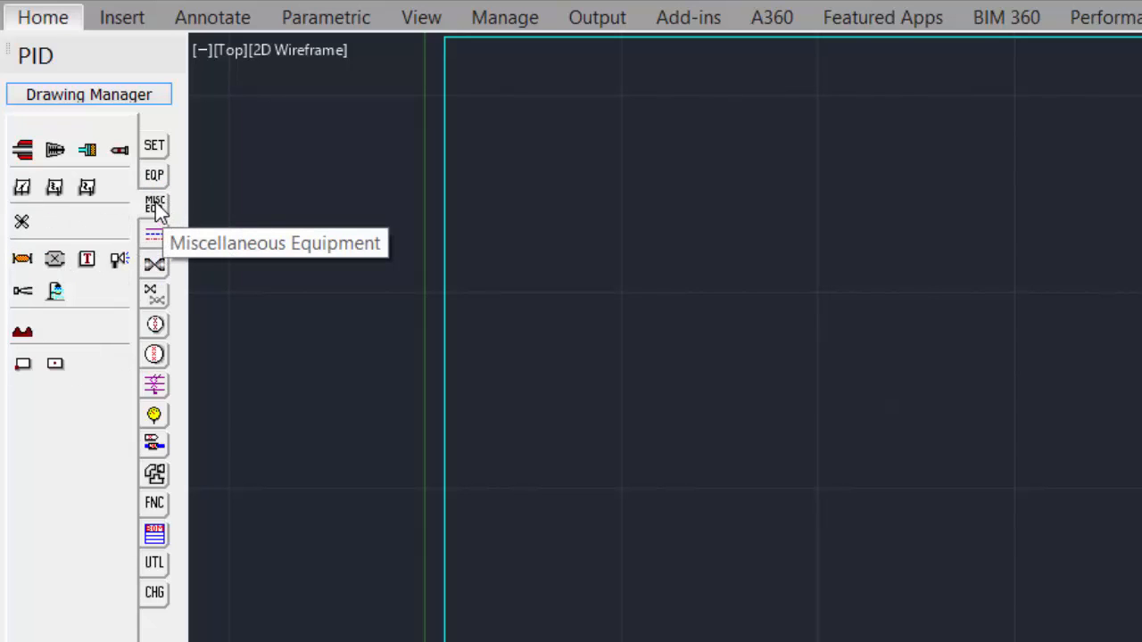
{"action": "mouse_move", "coordinate": [55, 150]}
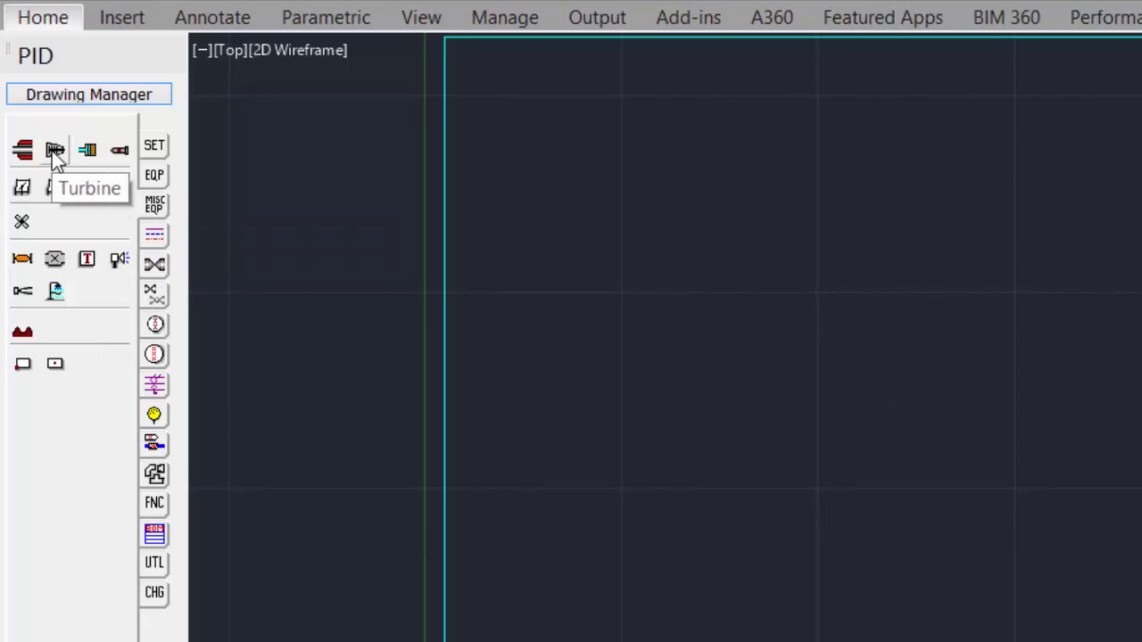
{"action": "mouse_move", "coordinate": [33, 234]}
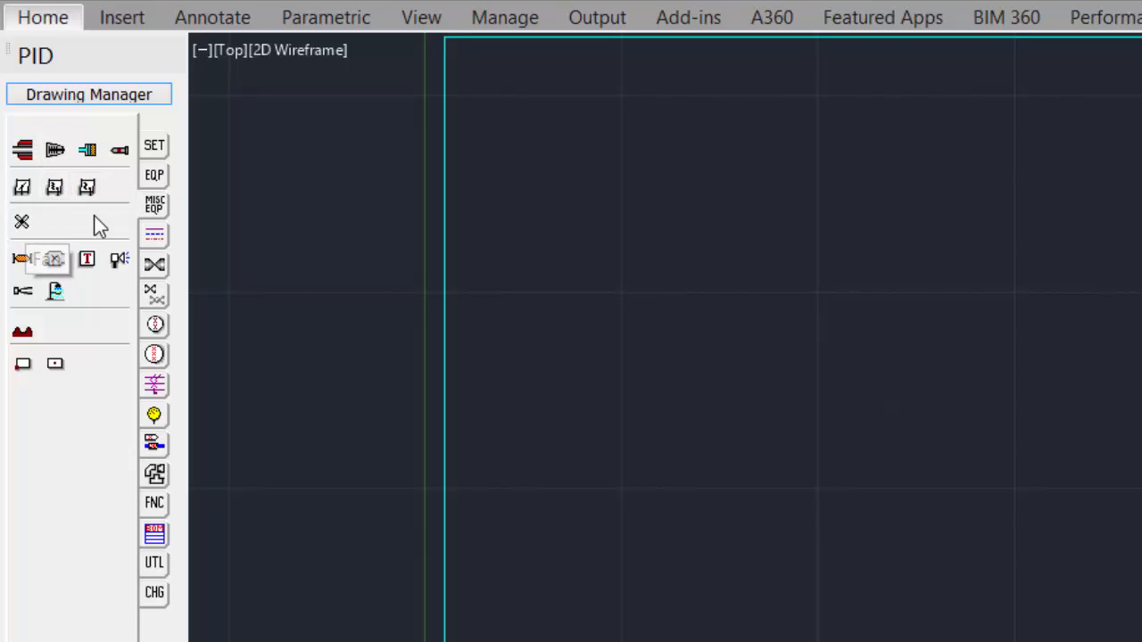
{"action": "mouse_move", "coordinate": [154, 175]}
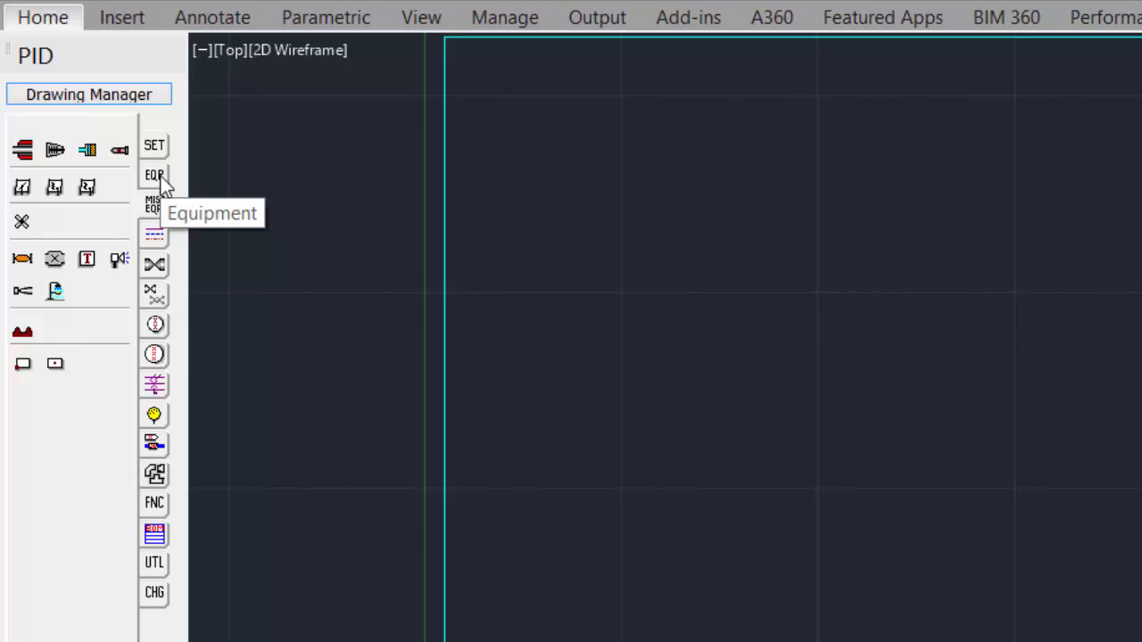
{"action": "left_click", "coordinate": [154, 175]}
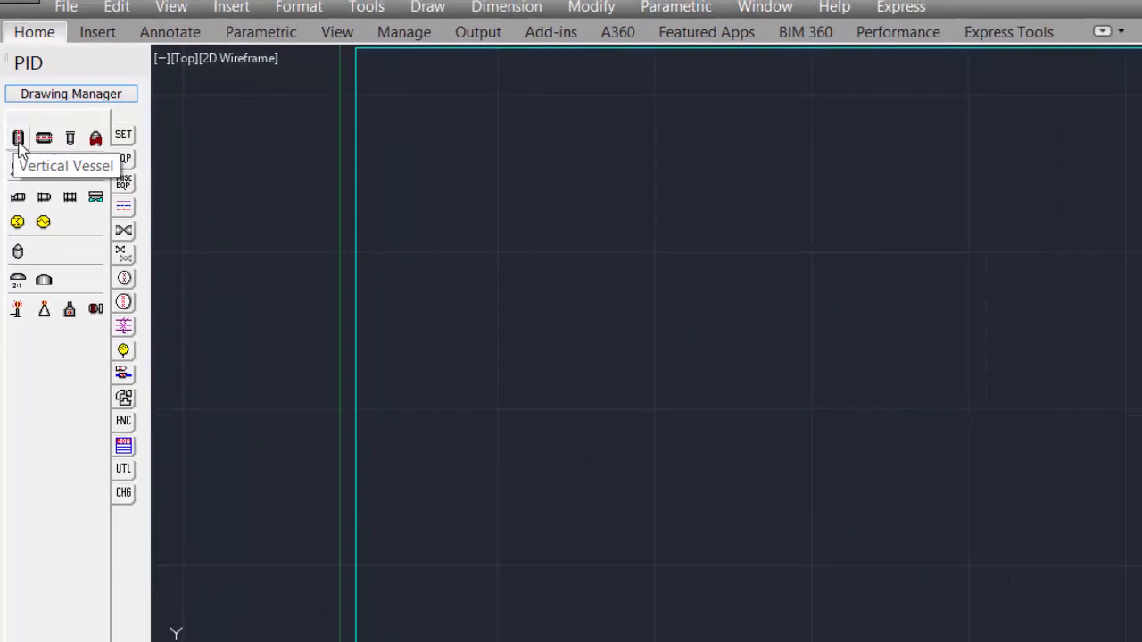
Place a vertical vessel of the chosen style by two corners with snap (F9) turned on
{"action": "left_click", "coordinate": [18, 138]}
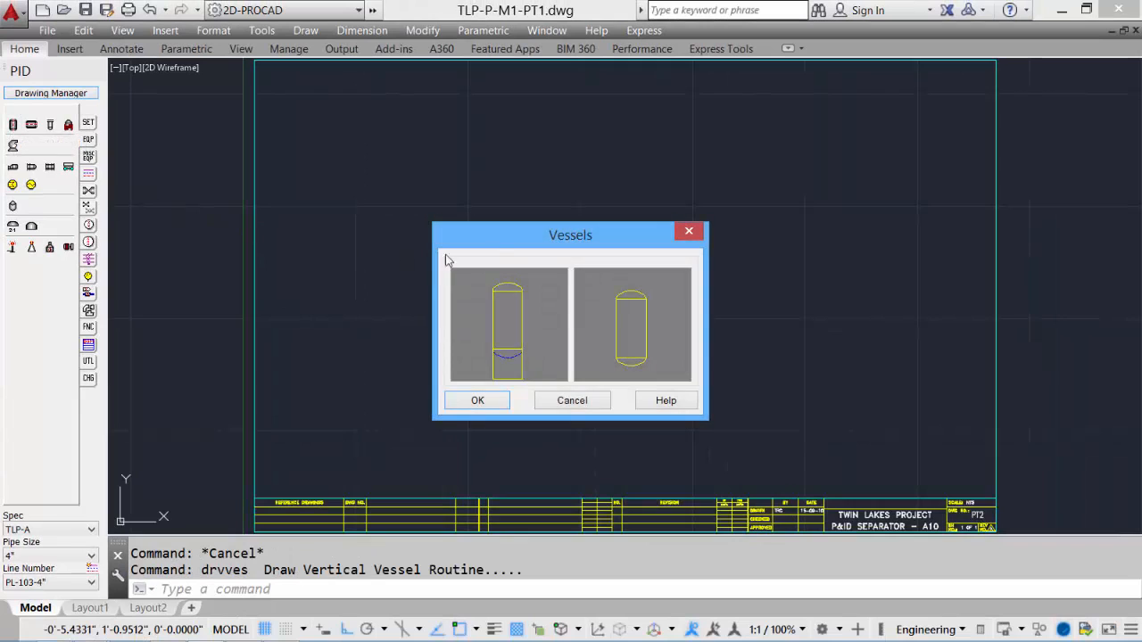
{"action": "mouse_move", "coordinate": [657, 272]}
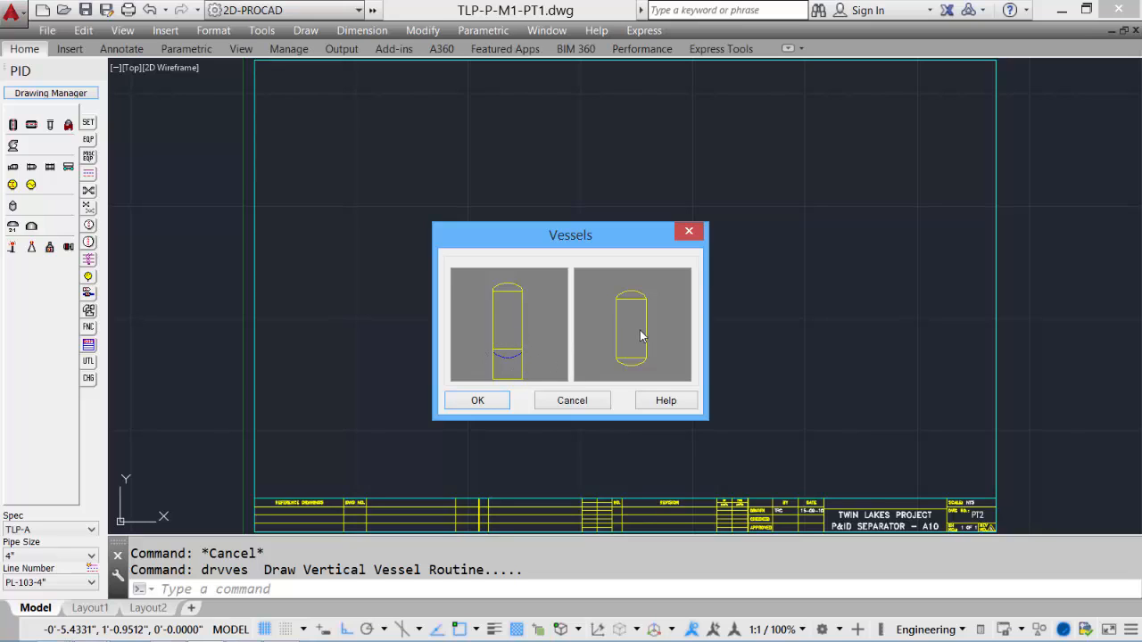
{"action": "mouse_move", "coordinate": [639, 346]}
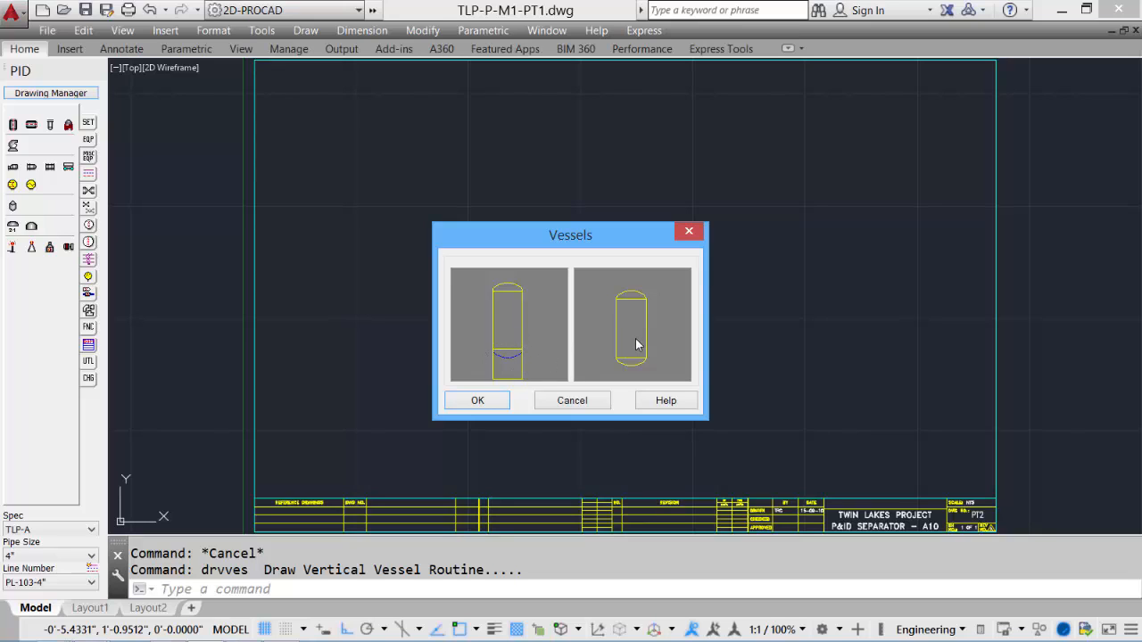
{"action": "left_click", "coordinate": [508, 325]}
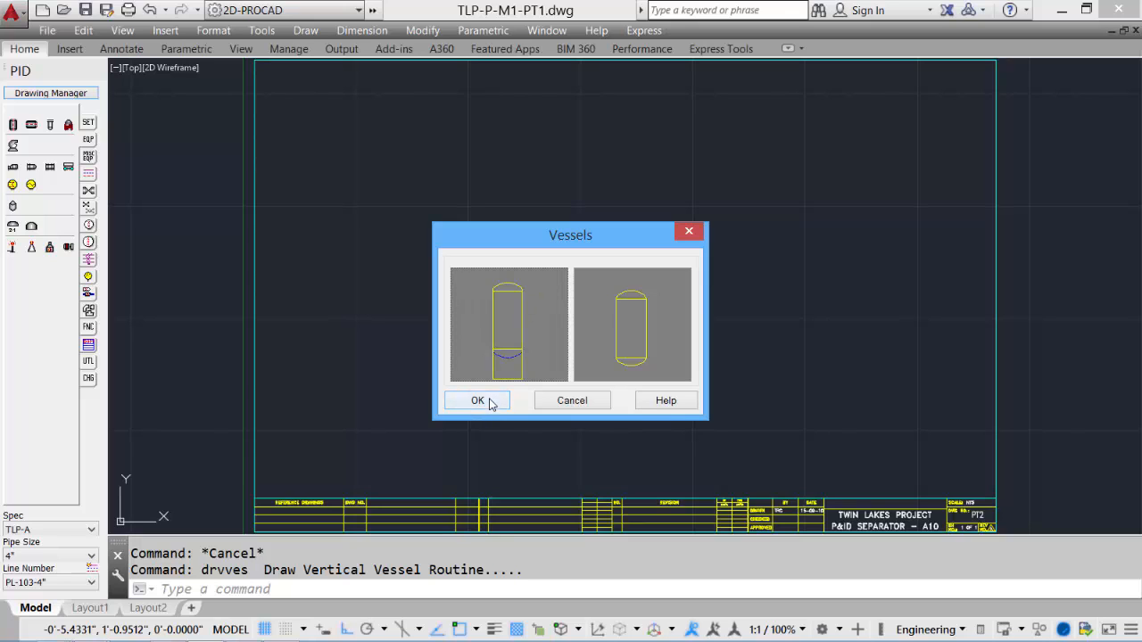
{"action": "left_click", "coordinate": [478, 400]}
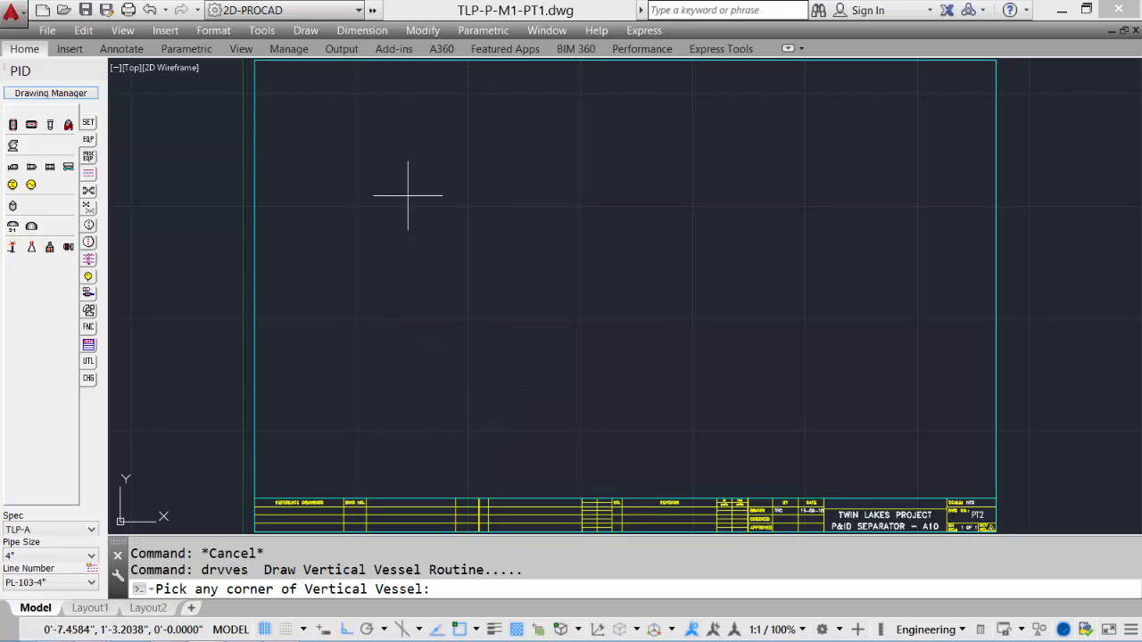
{"action": "key", "text": "f9"}
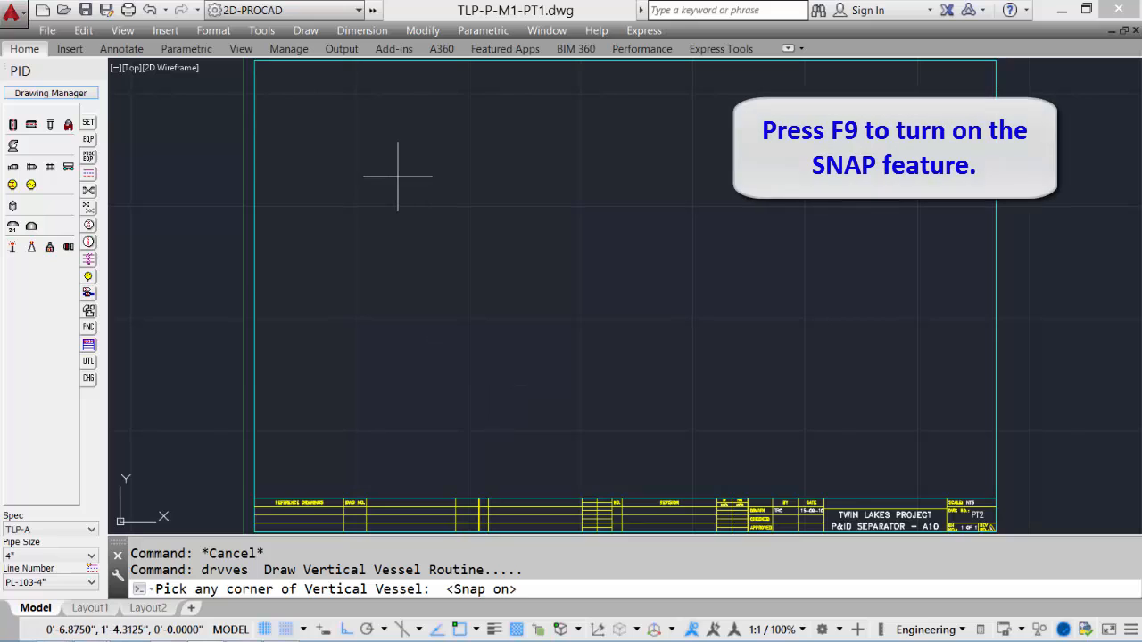
{"action": "mouse_move", "coordinate": [392, 152]}
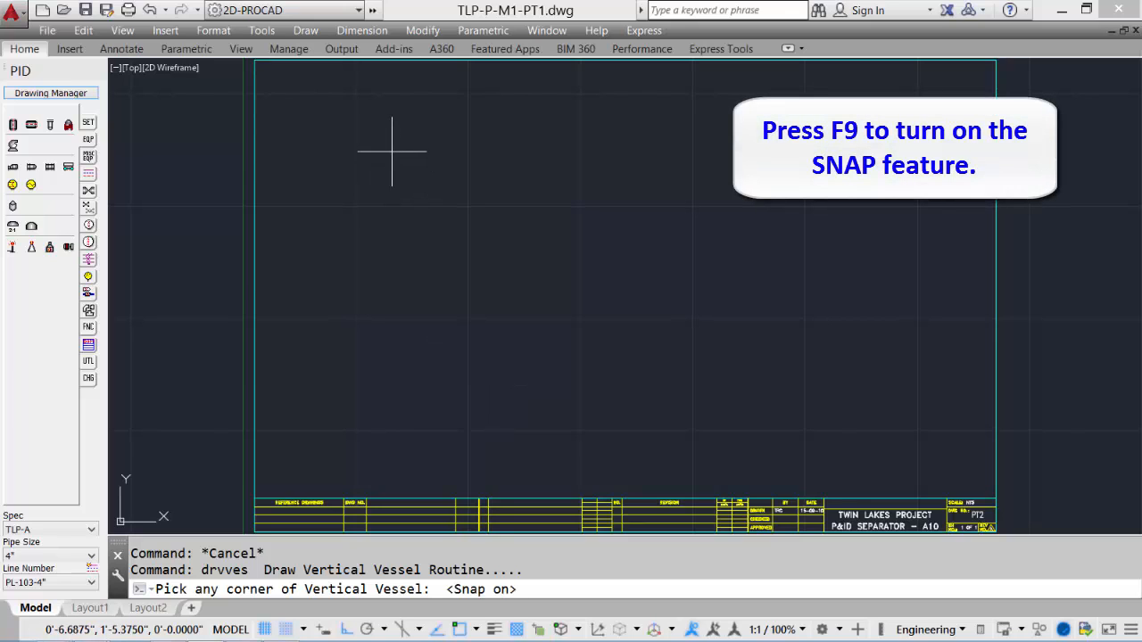
{"action": "mouse_move", "coordinate": [385, 132]}
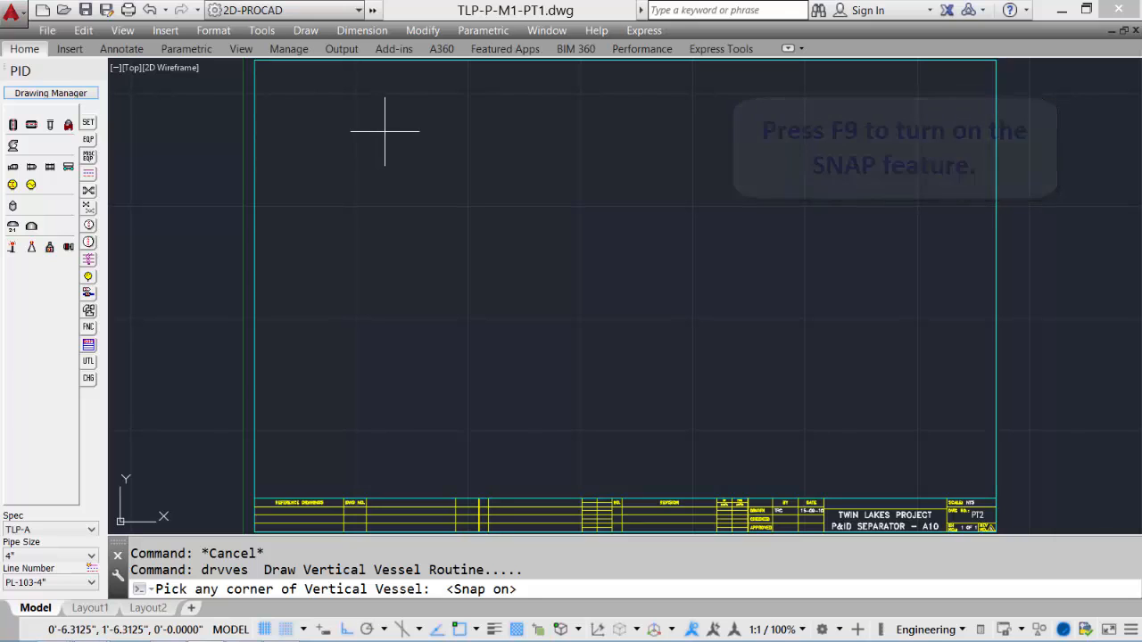
{"action": "left_click", "coordinate": [383, 134]}
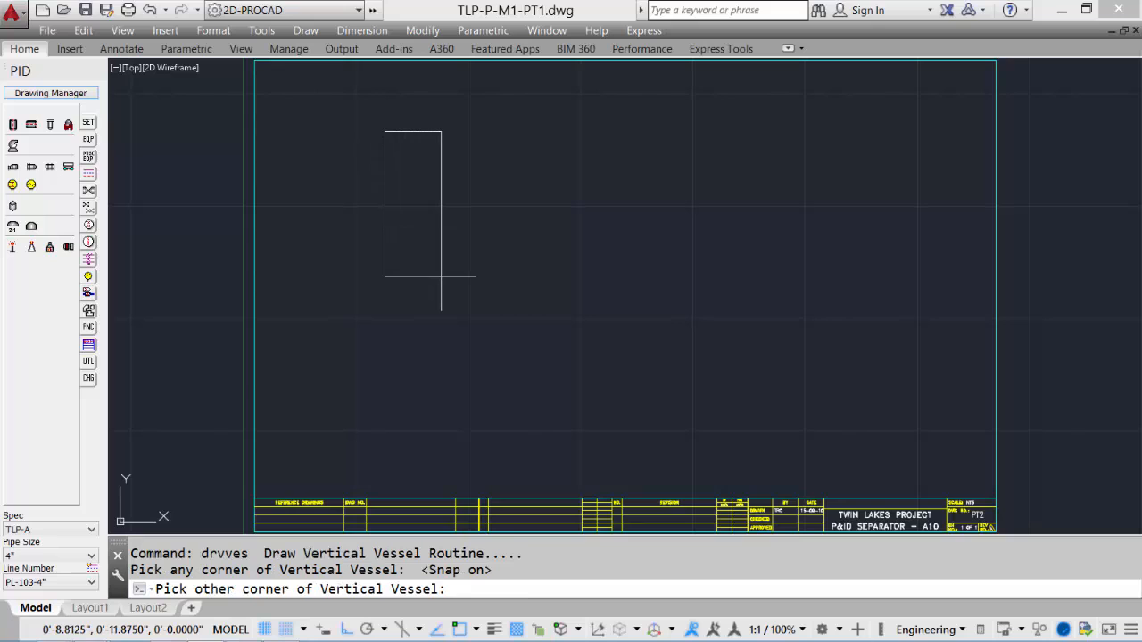
{"action": "left_click", "coordinate": [436, 289]}
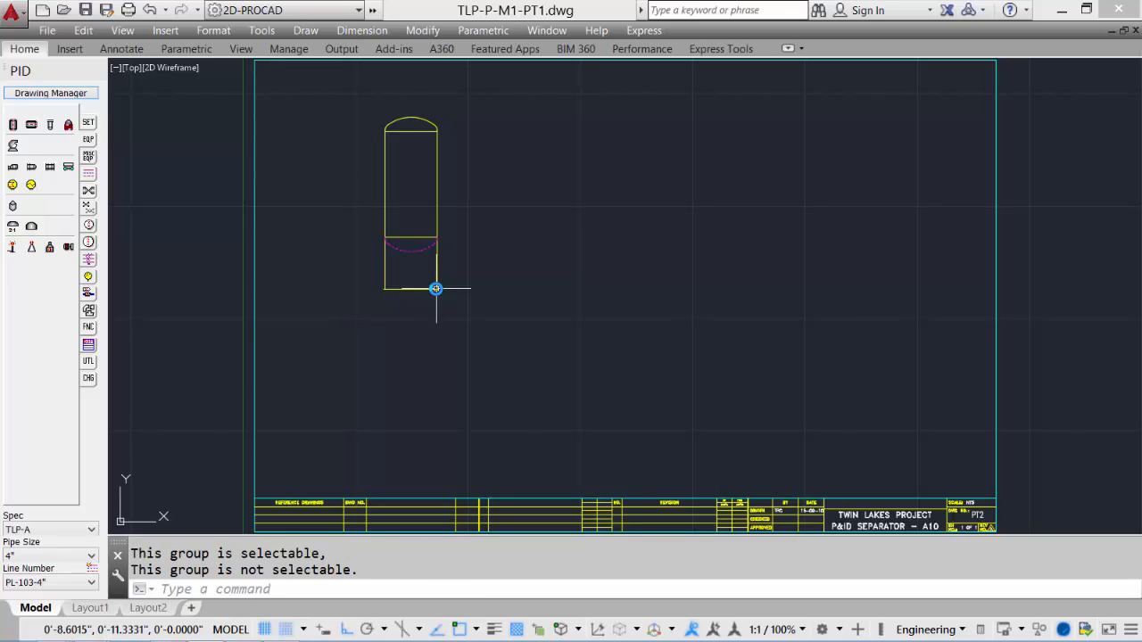
{"action": "mouse_move", "coordinate": [30, 125]}
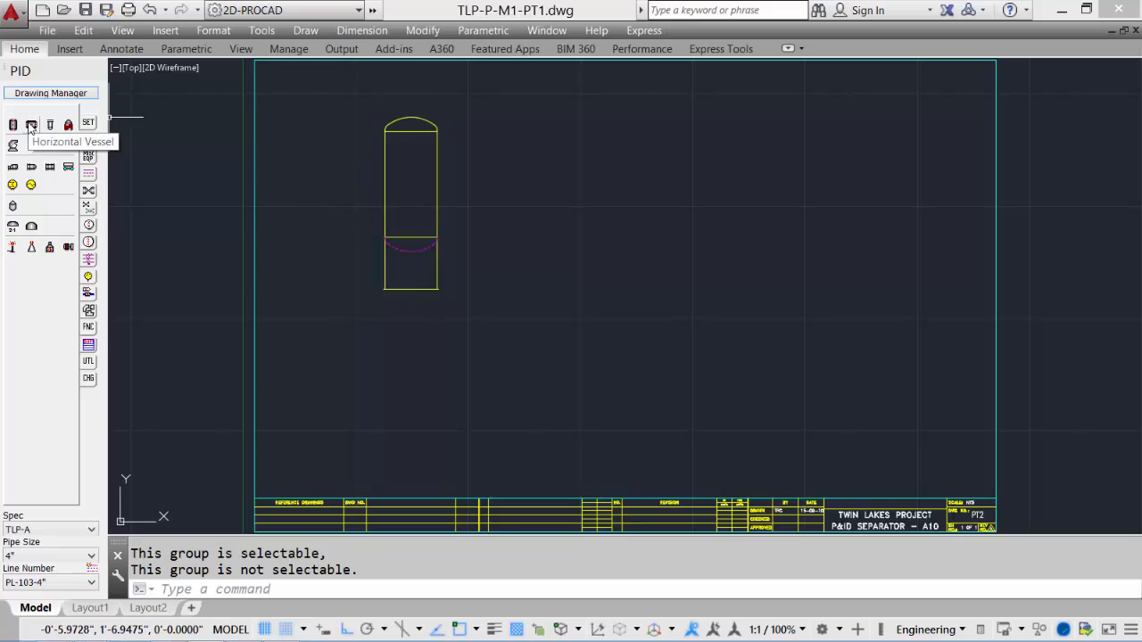
Place a horizontal vessel by its corners and add a boot on its bottom
{"action": "left_click", "coordinate": [32, 125]}
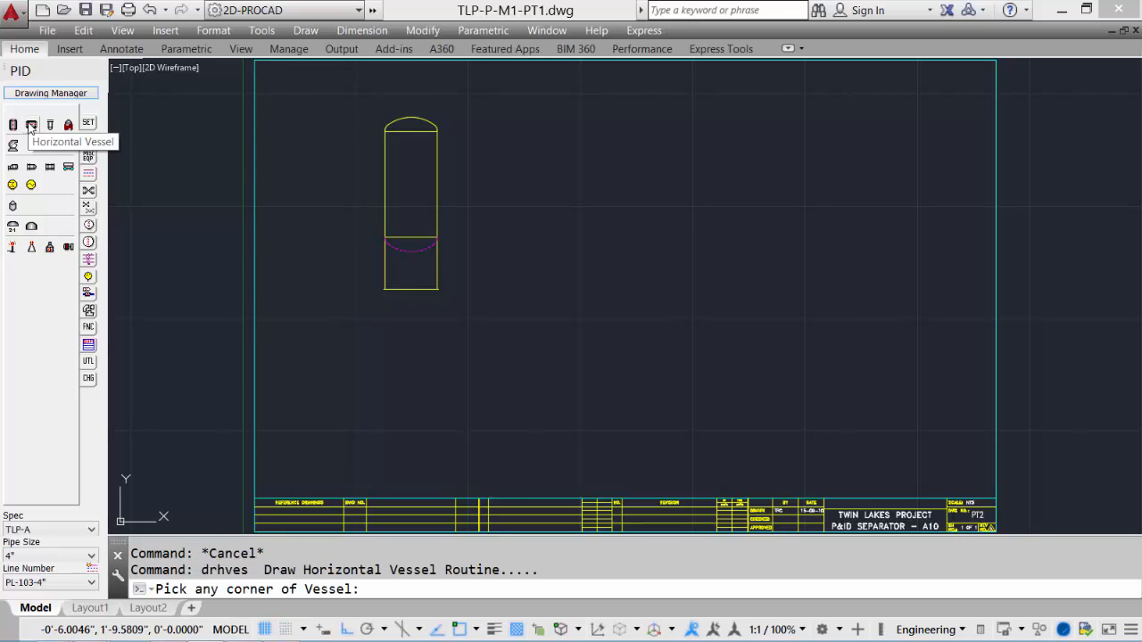
{"action": "mouse_move", "coordinate": [571, 240]}
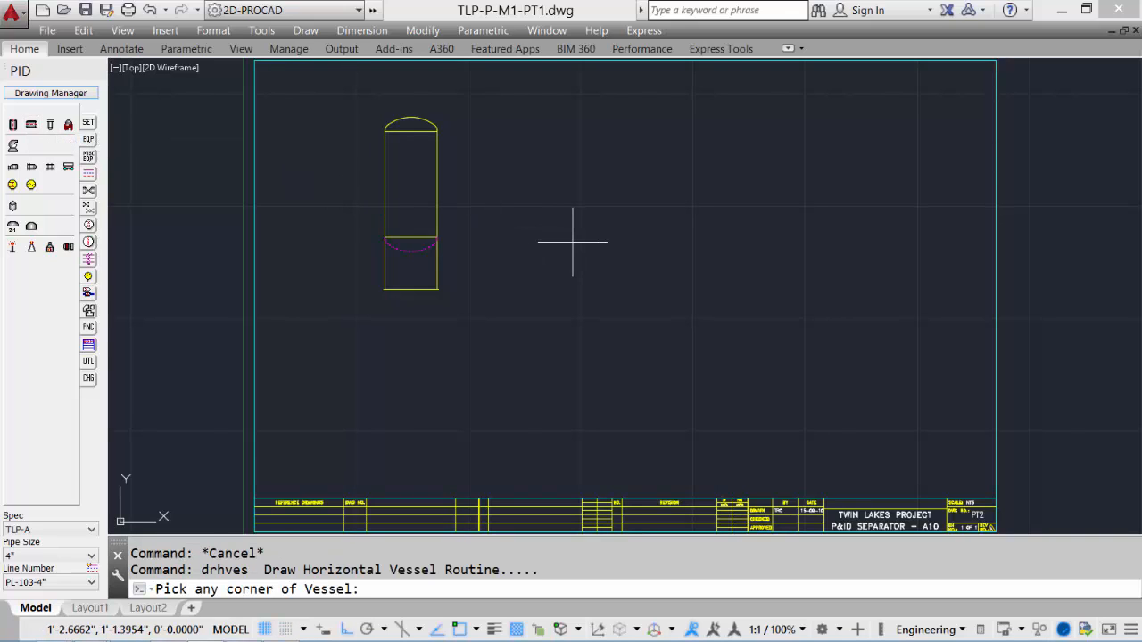
{"action": "left_click", "coordinate": [571, 241]}
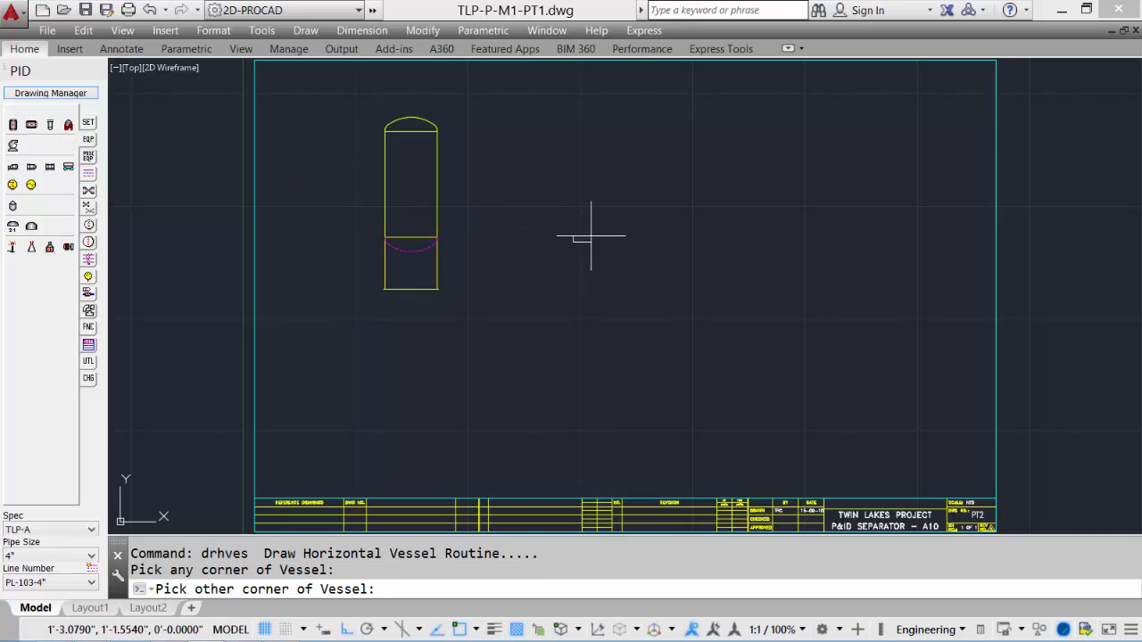
{"action": "mouse_move", "coordinate": [739, 187]}
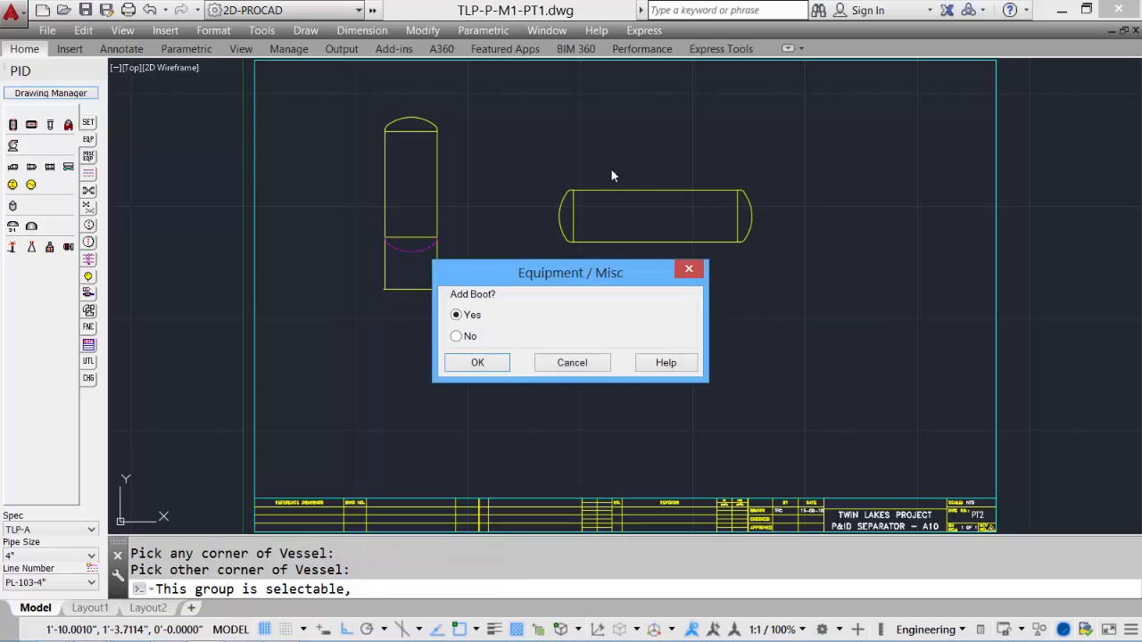
{"action": "mouse_move", "coordinate": [714, 253]}
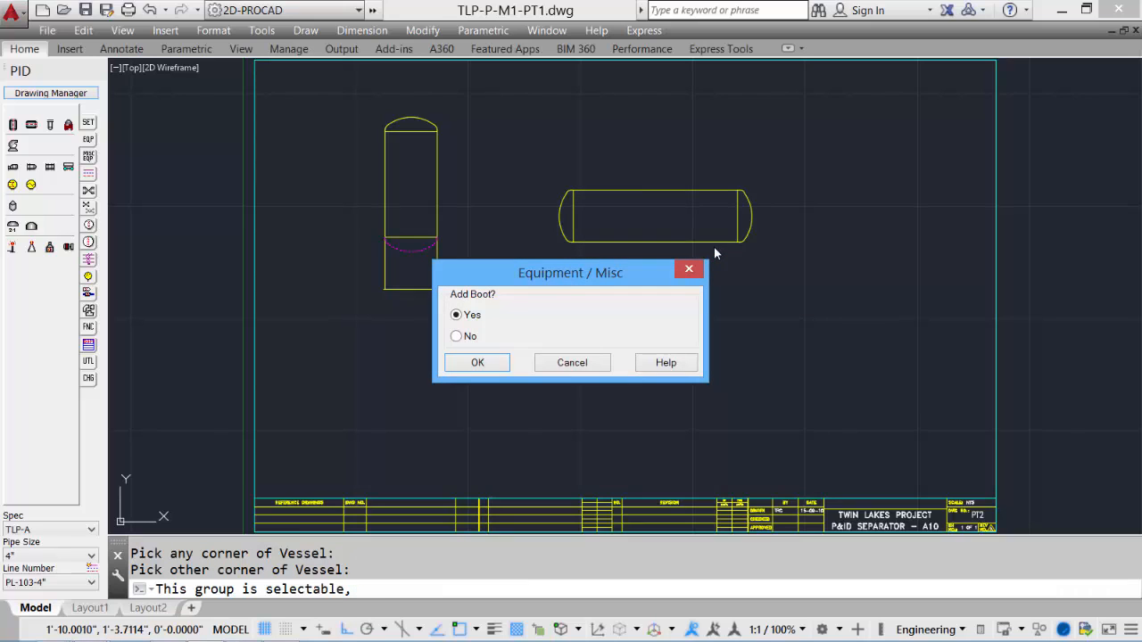
{"action": "mouse_move", "coordinate": [489, 321]}
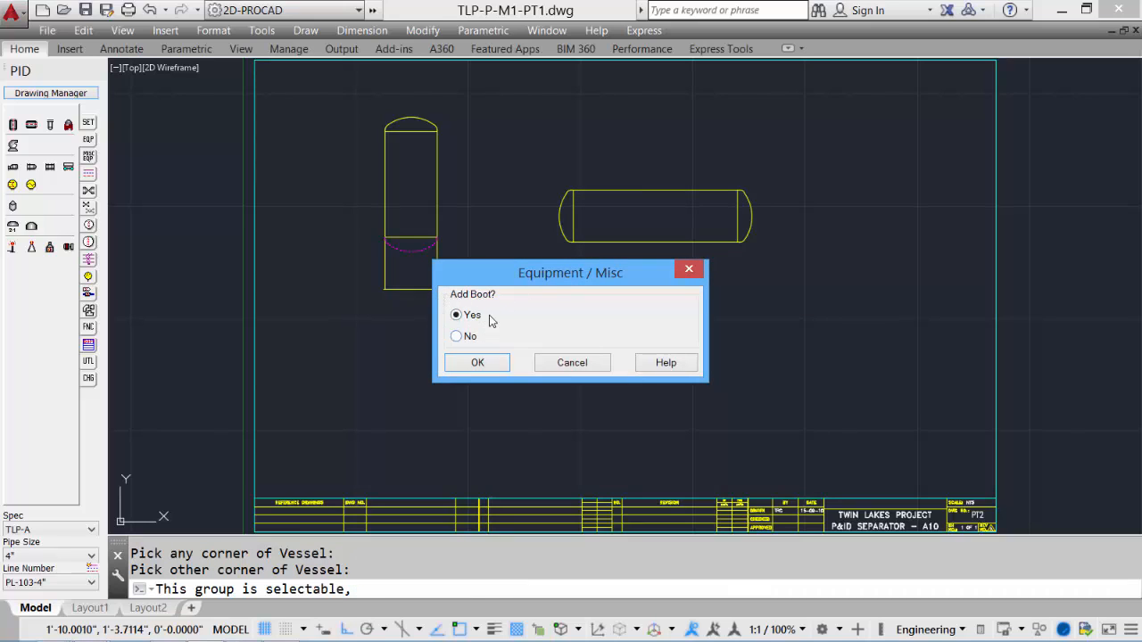
{"action": "mouse_move", "coordinate": [443, 325]}
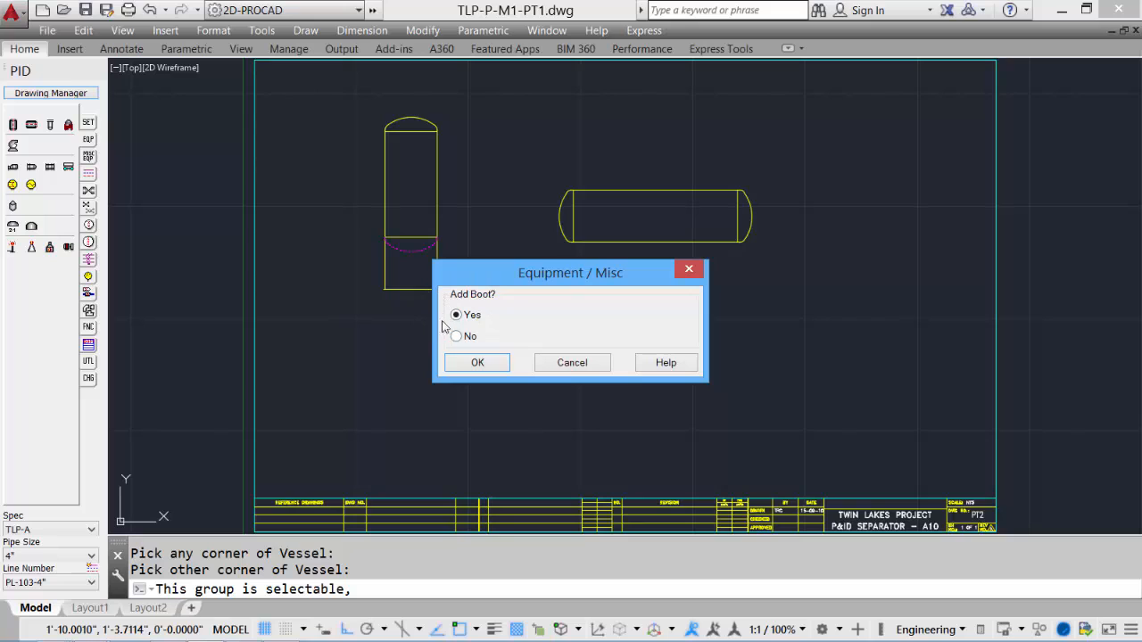
{"action": "left_click", "coordinate": [478, 362]}
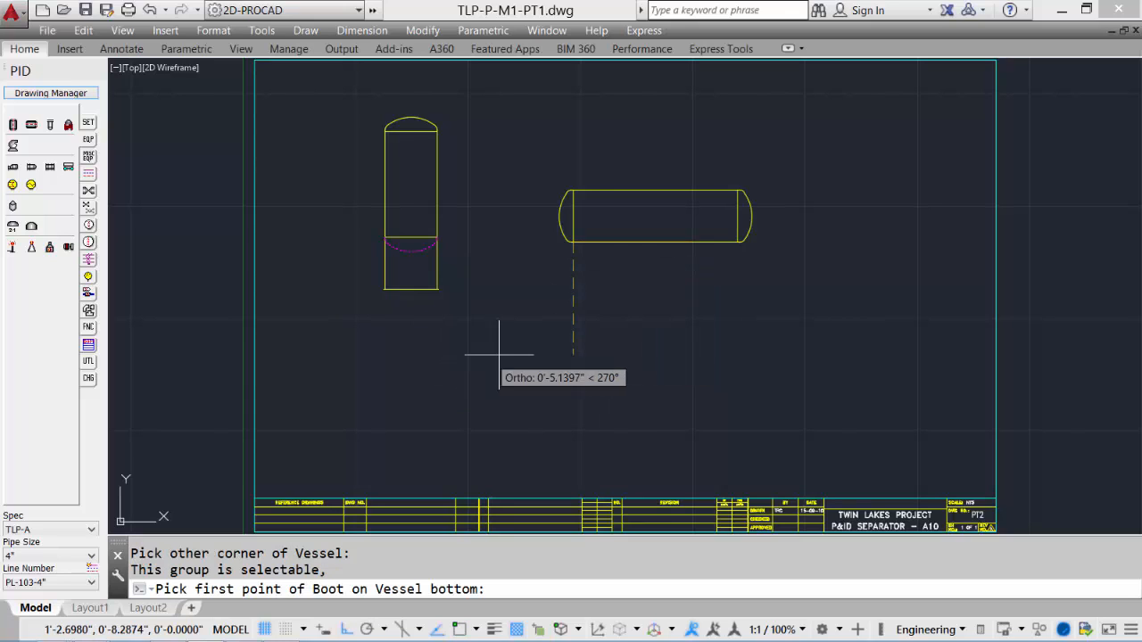
{"action": "mouse_move", "coordinate": [618, 259]}
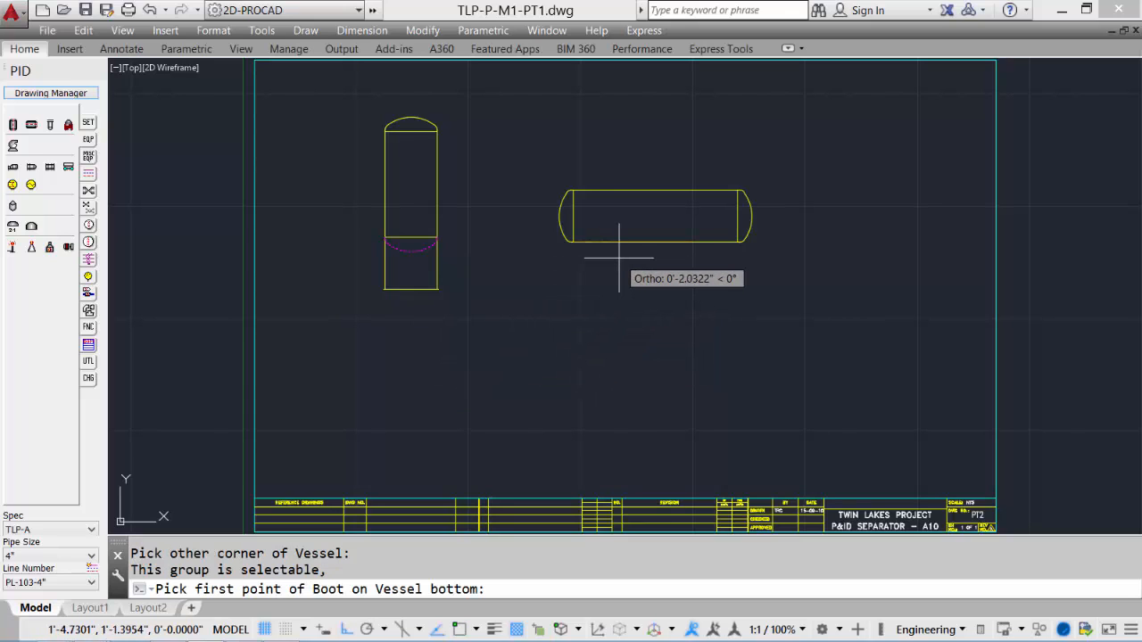
{"action": "left_click", "coordinate": [618, 259]}
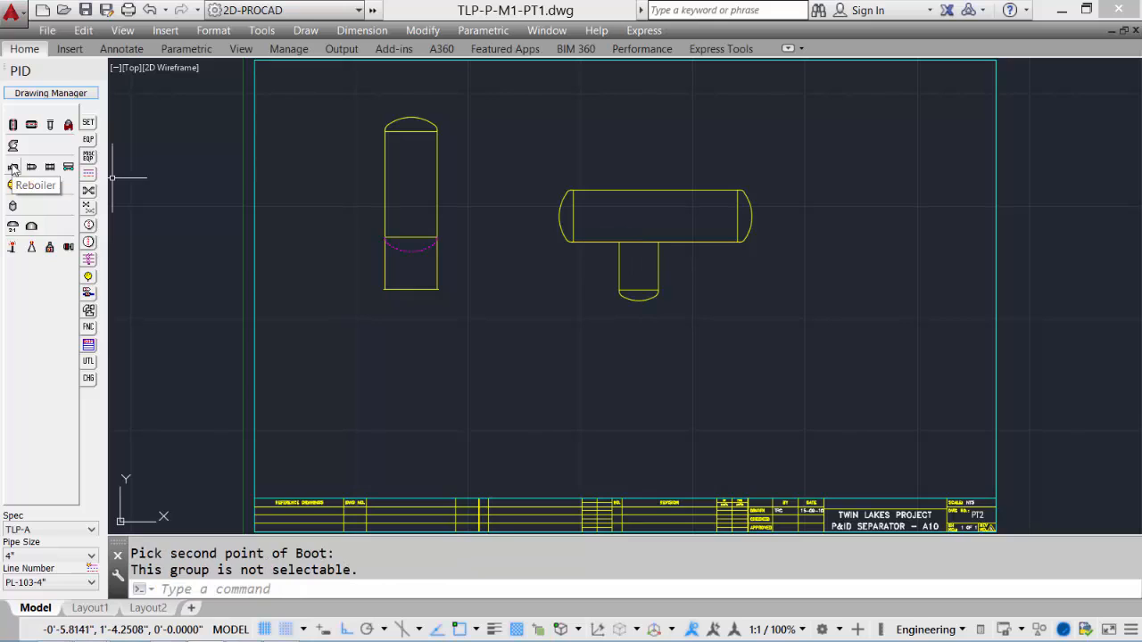
Place two reboilers, picking the second one's corners in reverse so it faces the opposite way
{"action": "left_click", "coordinate": [15, 168]}
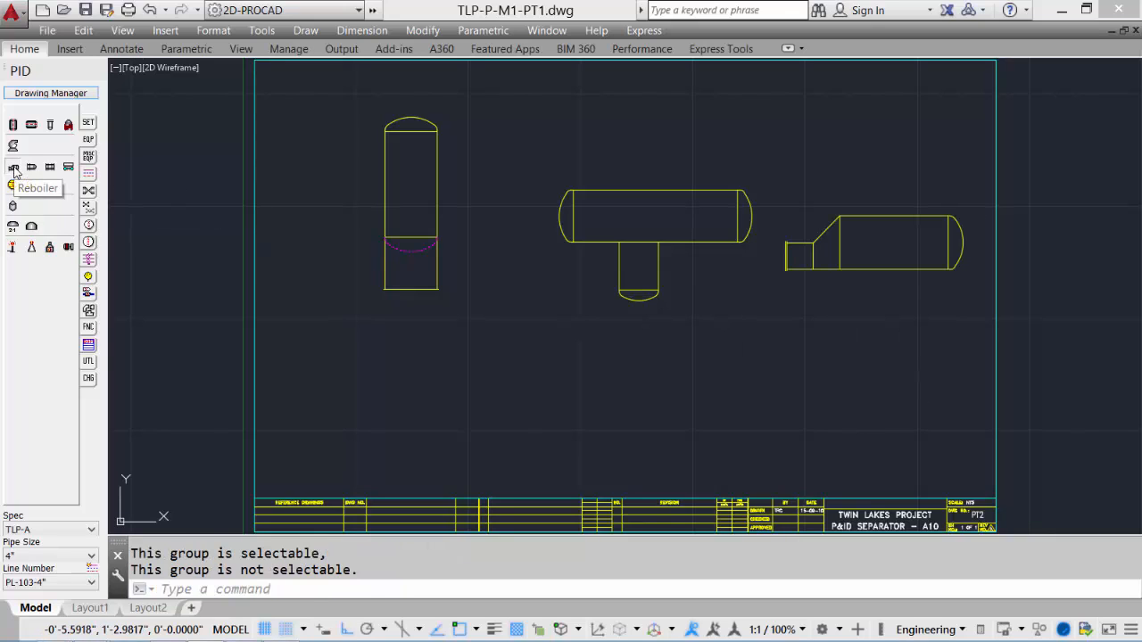
{"action": "left_click", "coordinate": [14, 170]}
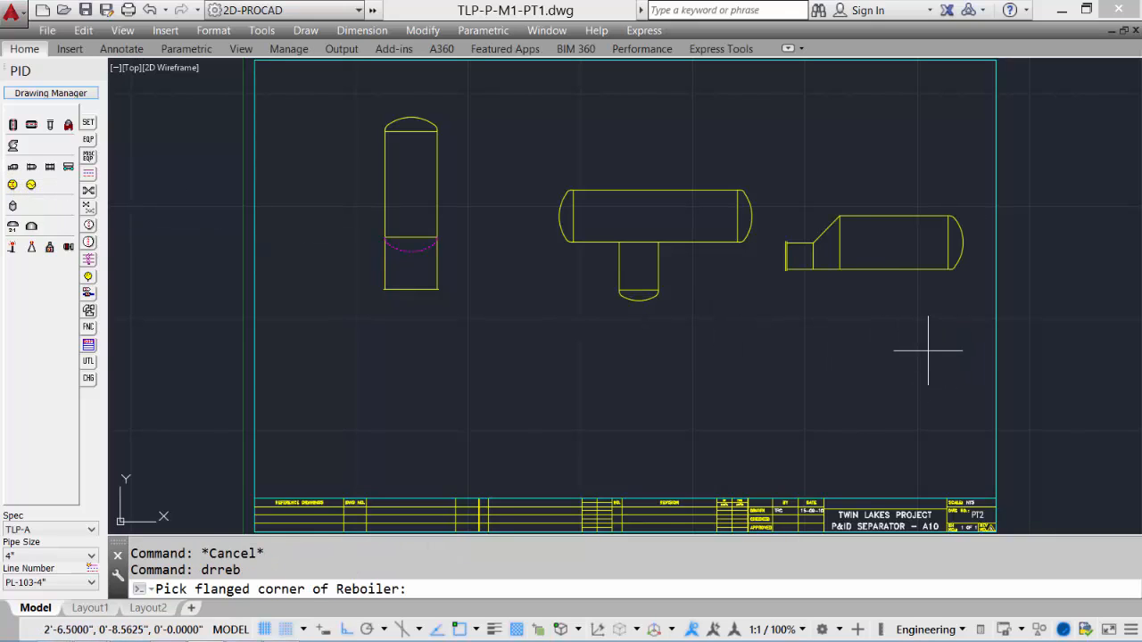
{"action": "left_click", "coordinate": [783, 269]}
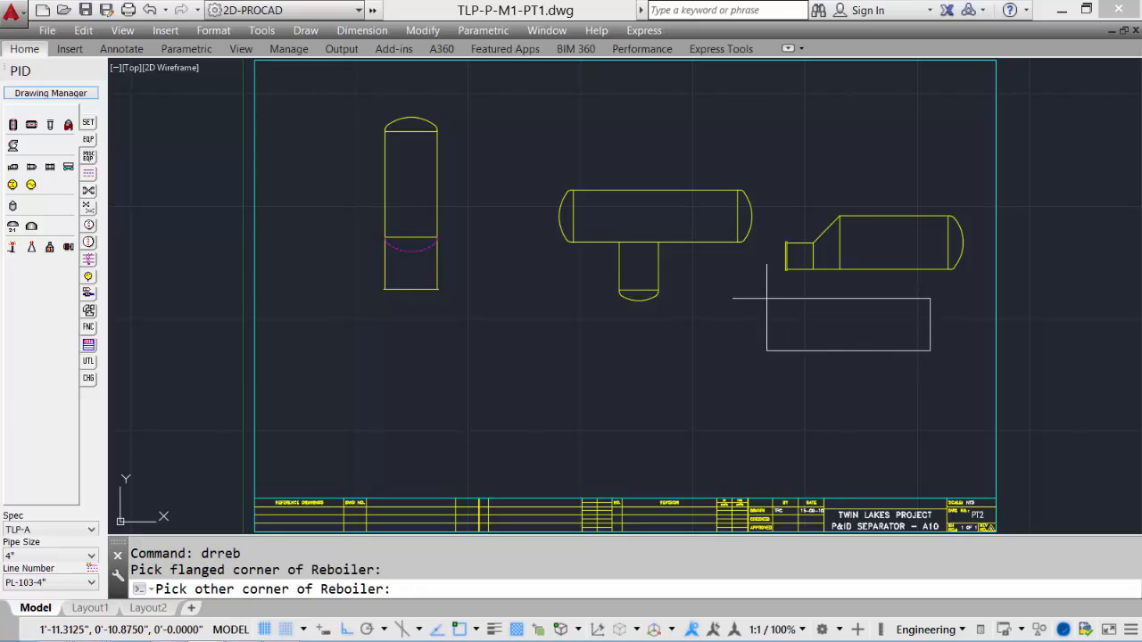
{"action": "left_click", "coordinate": [766, 299]}
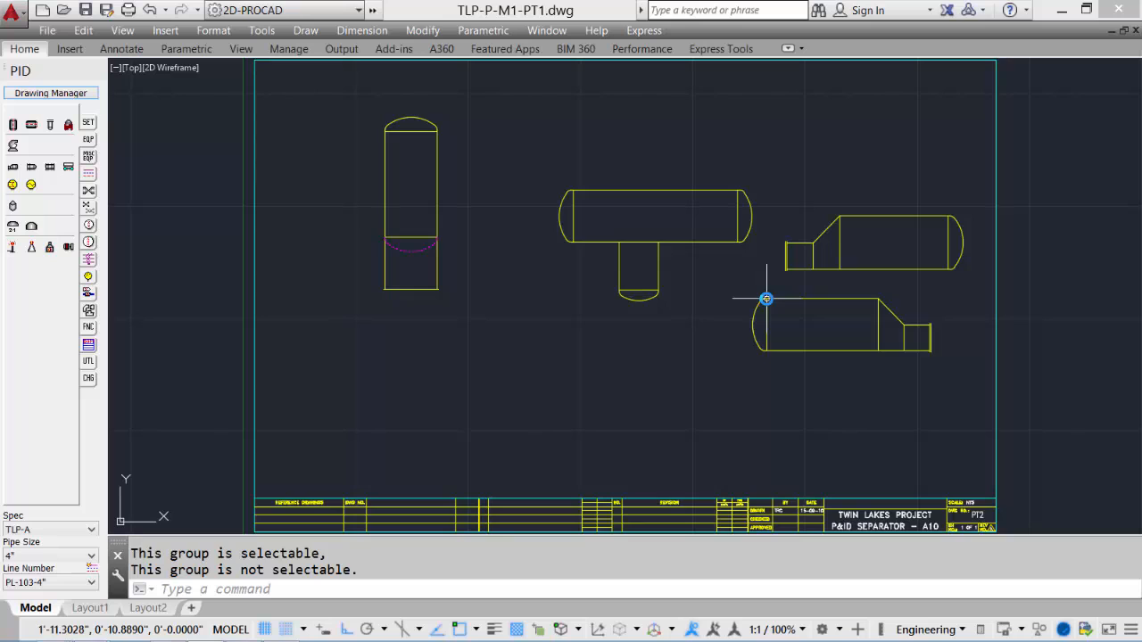
{"action": "mouse_move", "coordinate": [114, 235]}
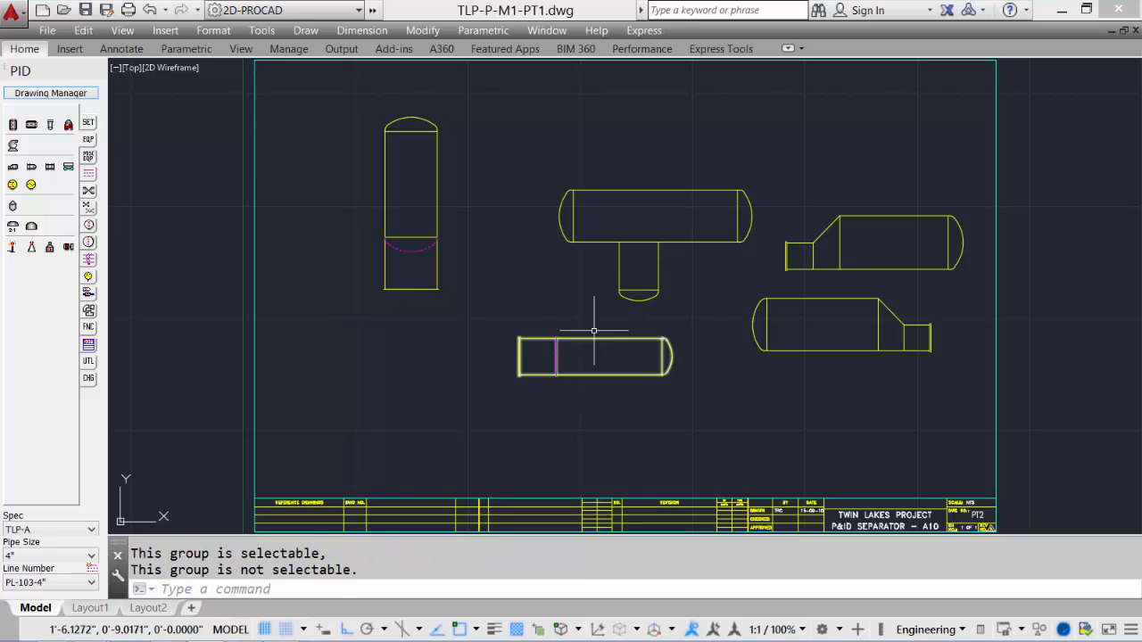
Place a second heat exchanger directly below the first one
{"action": "left_click", "coordinate": [13, 184]}
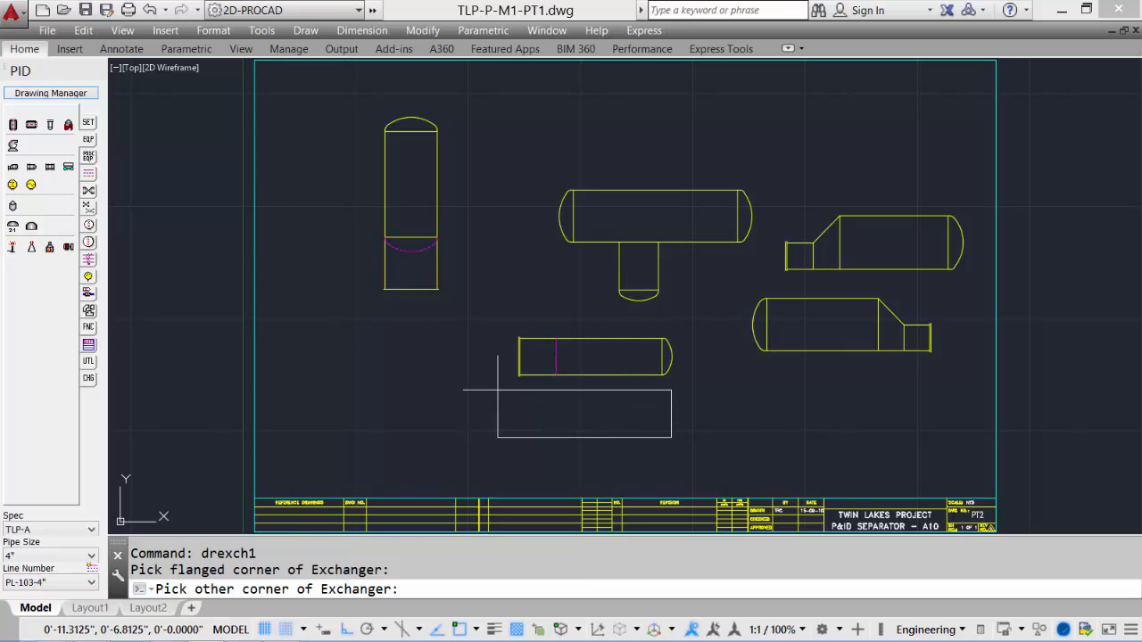
{"action": "left_click", "coordinate": [516, 396]}
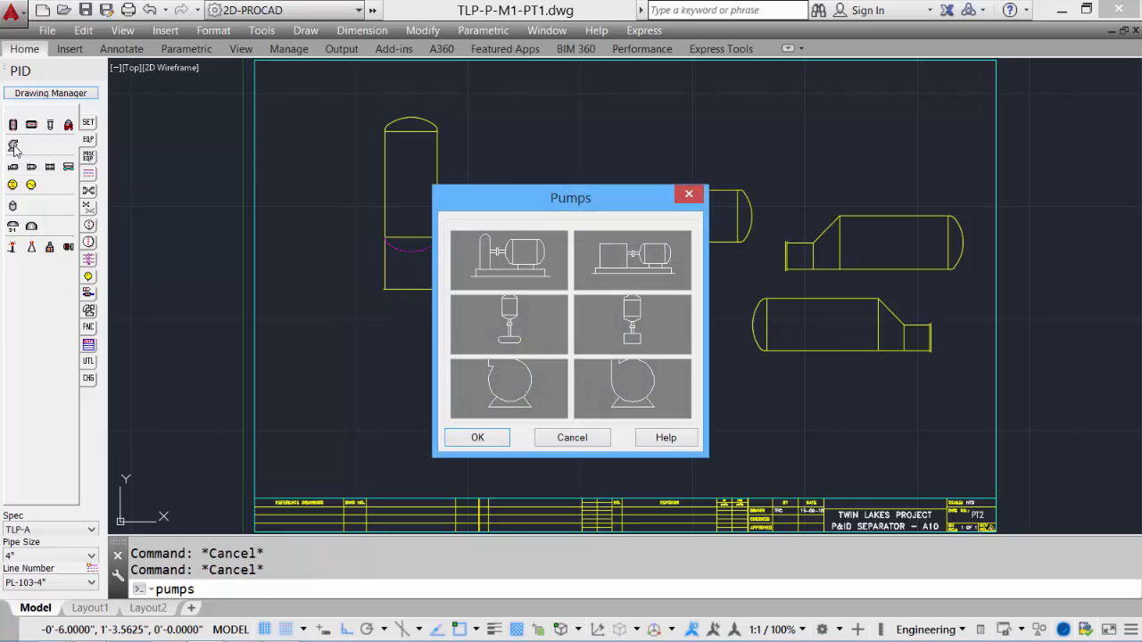
{"action": "mouse_move", "coordinate": [405, 254]}
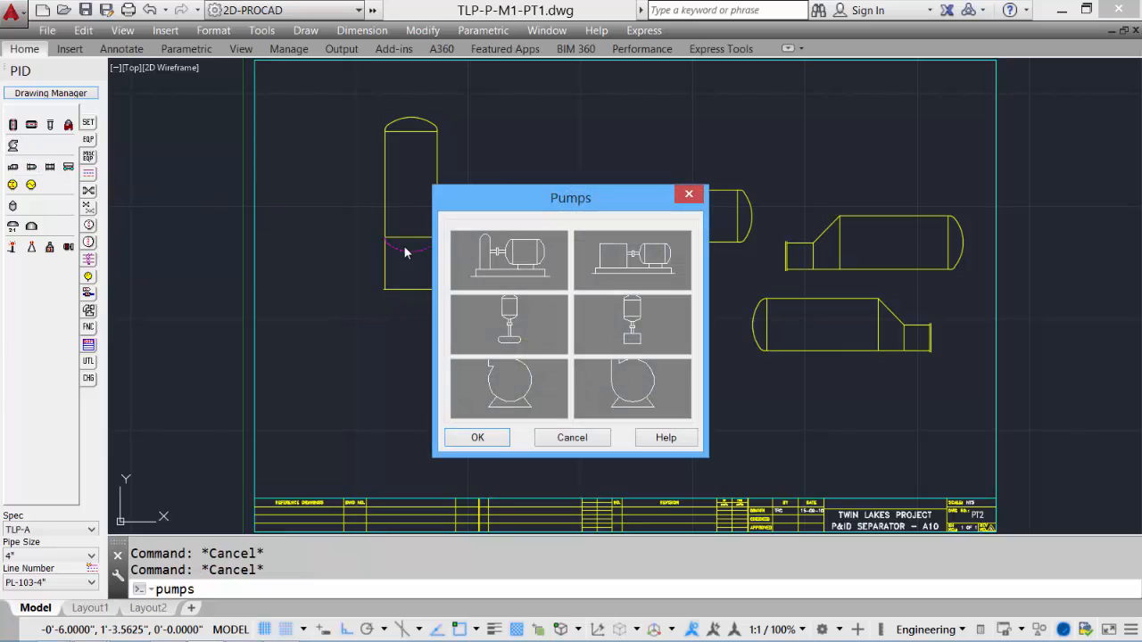
{"action": "mouse_move", "coordinate": [503, 323]}
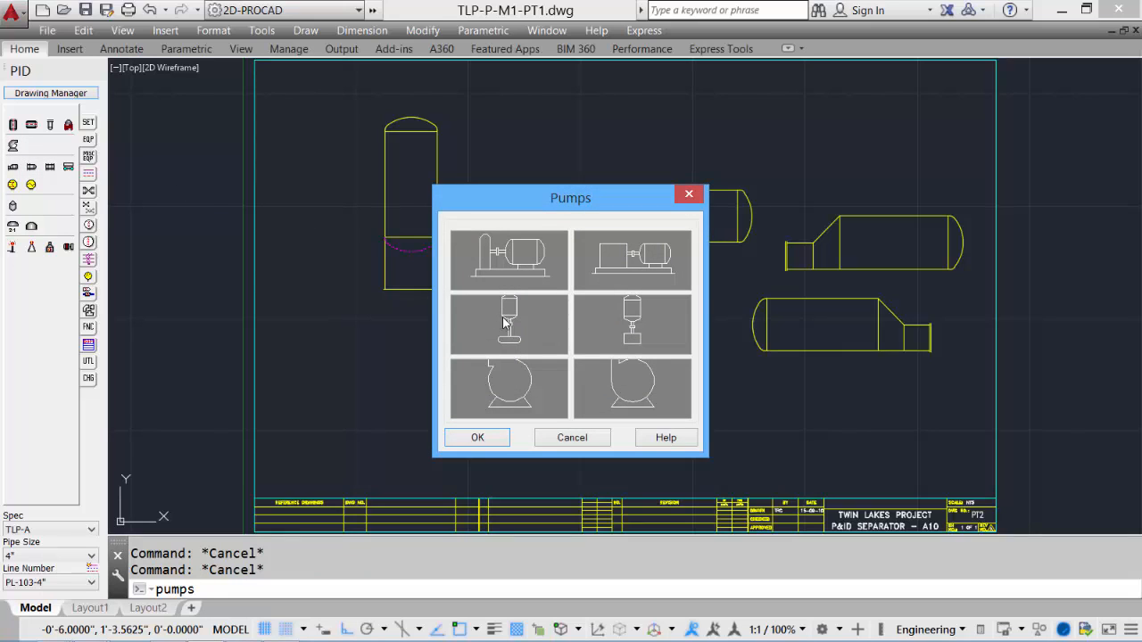
{"action": "mouse_move", "coordinate": [525, 370]}
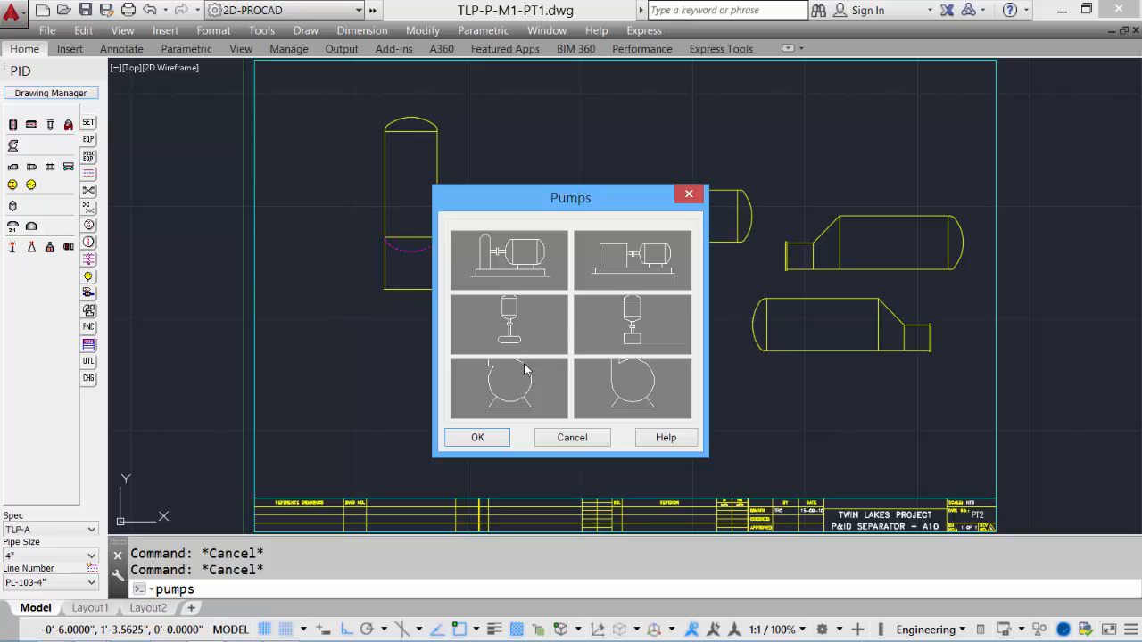
{"action": "mouse_move", "coordinate": [635, 382]}
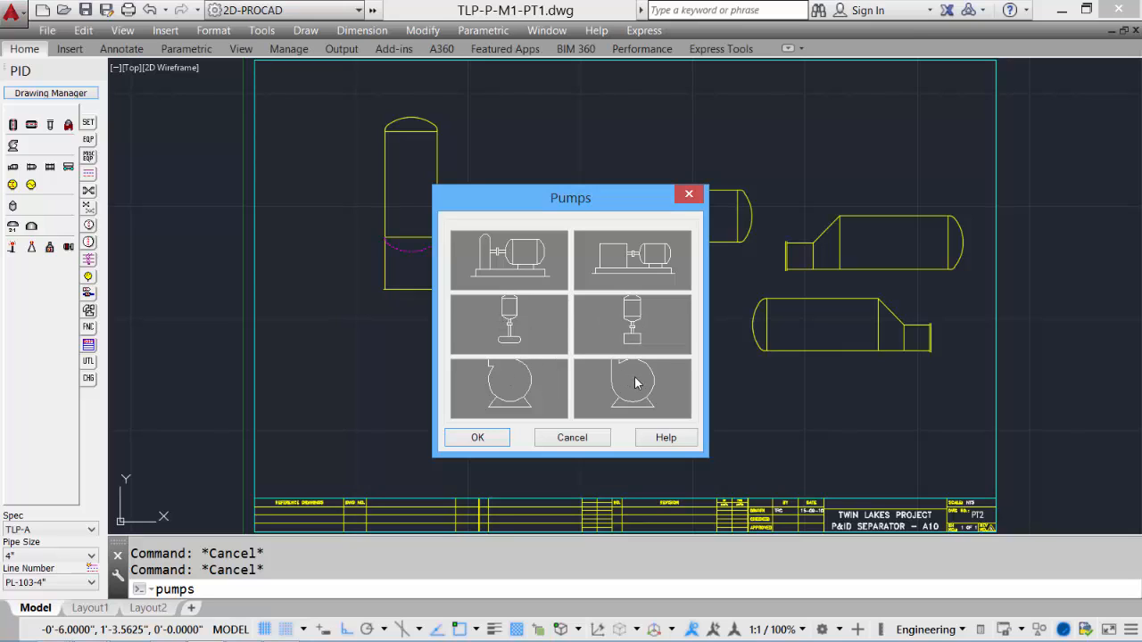
{"action": "mouse_move", "coordinate": [580, 228]}
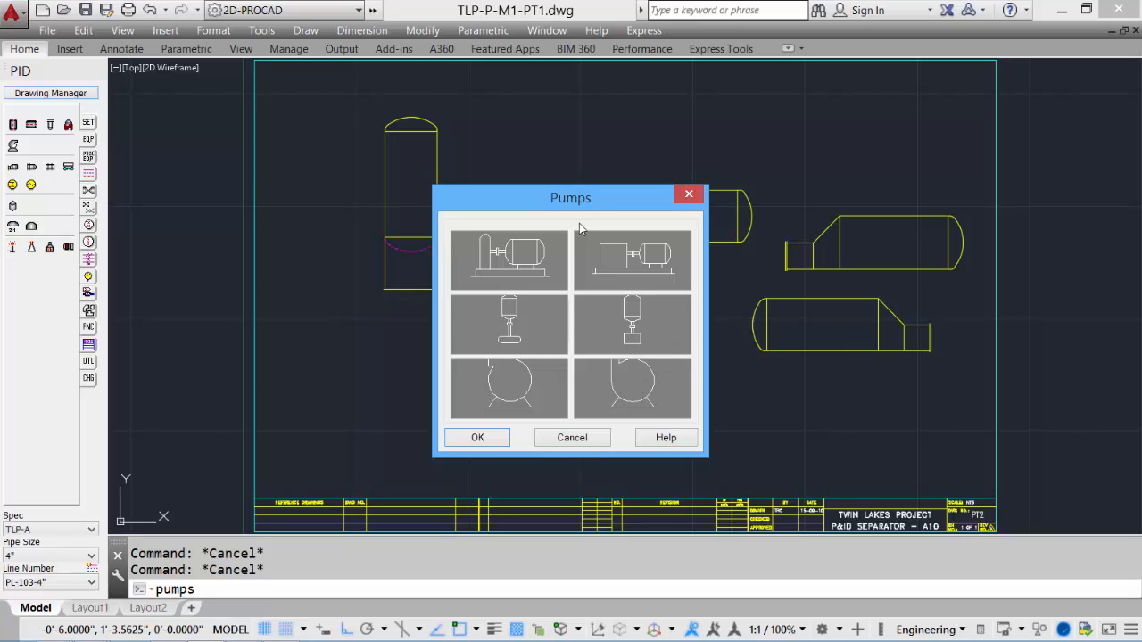
{"action": "mouse_move", "coordinate": [498, 266]}
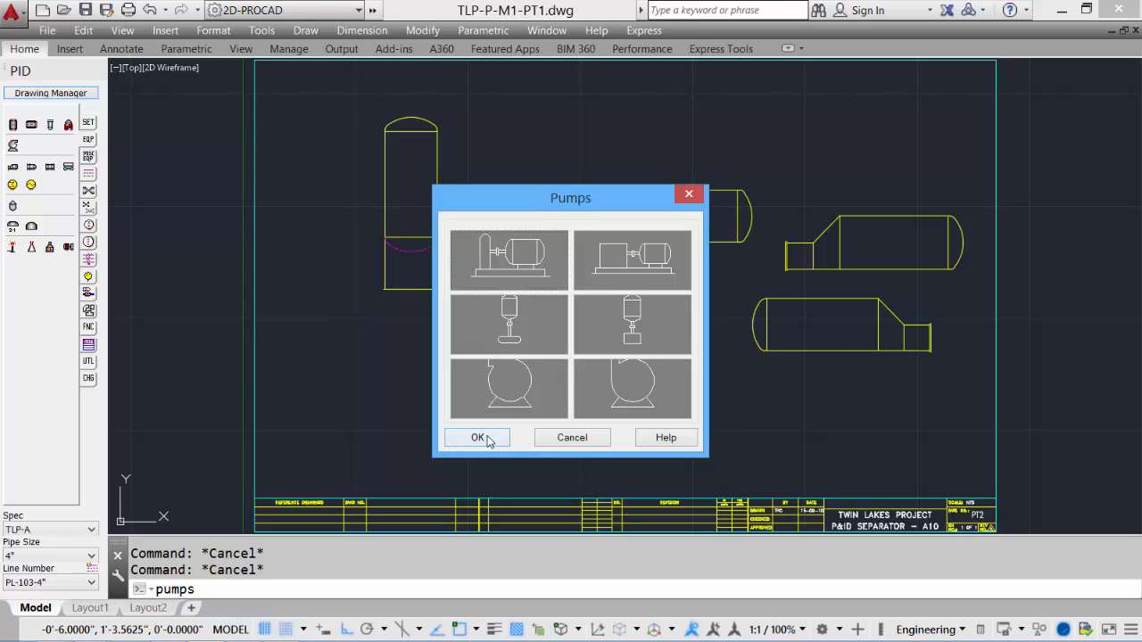
Insert the chosen pump type at the lower right with Reverse pump direction
{"action": "left_click", "coordinate": [477, 437]}
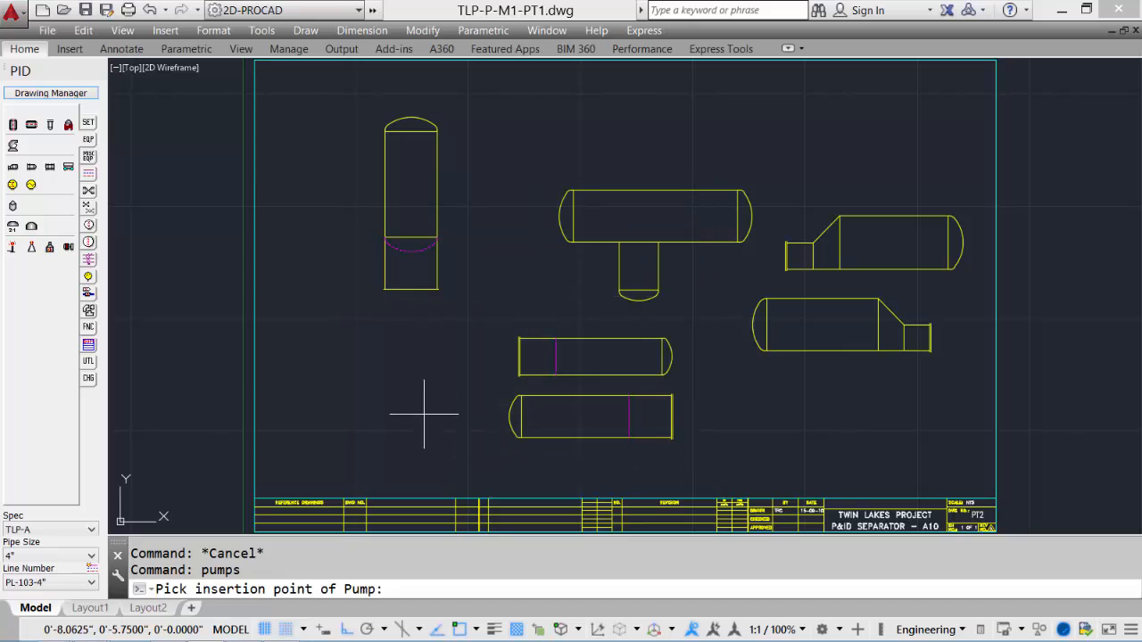
{"action": "mouse_move", "coordinate": [848, 433]}
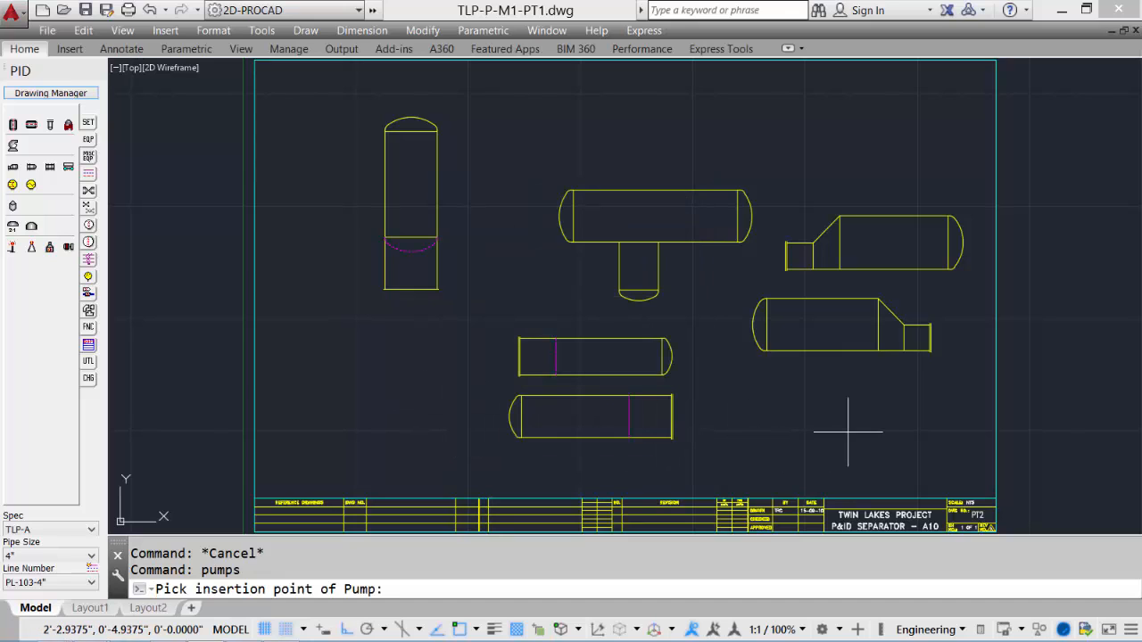
{"action": "left_click", "coordinate": [848, 434]}
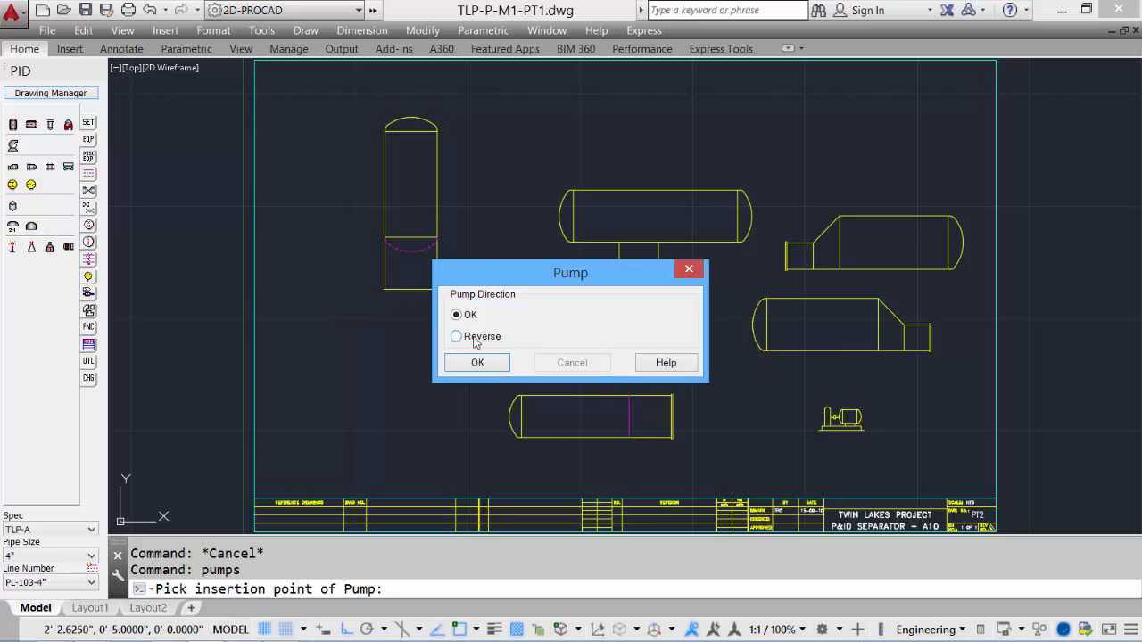
{"action": "left_click", "coordinate": [457, 336]}
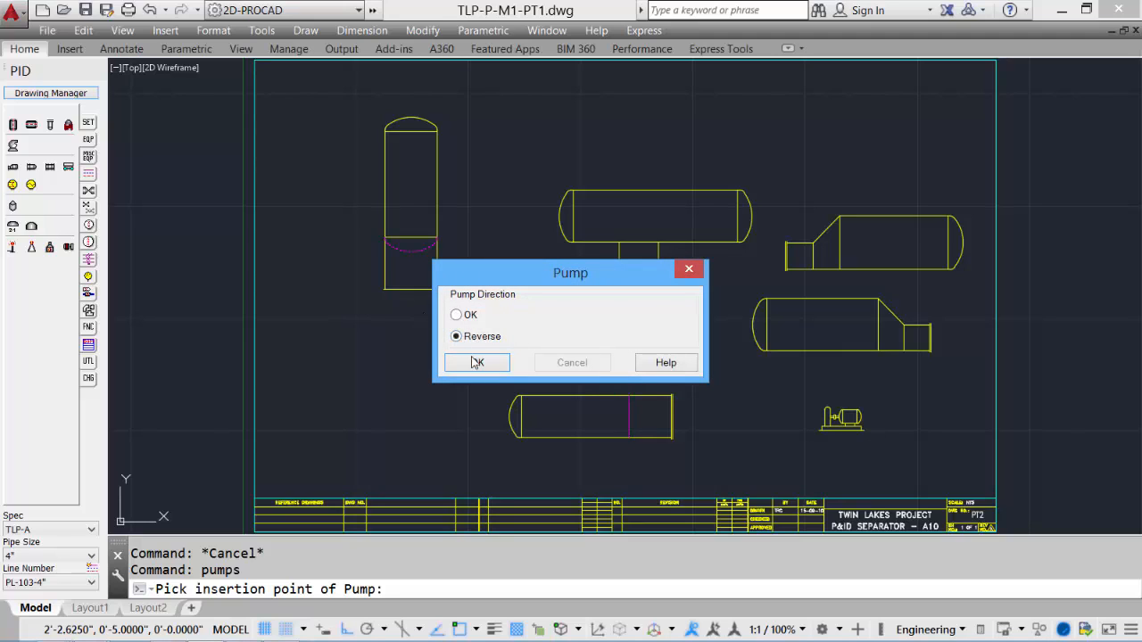
{"action": "left_click", "coordinate": [476, 362]}
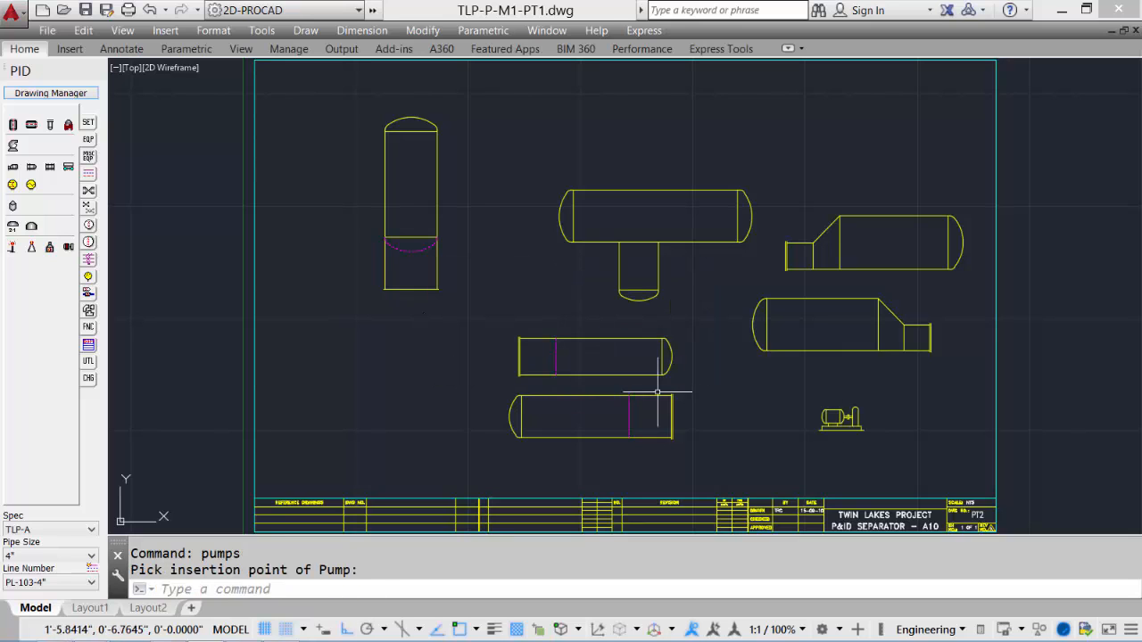
{"action": "mouse_move", "coordinate": [779, 400]}
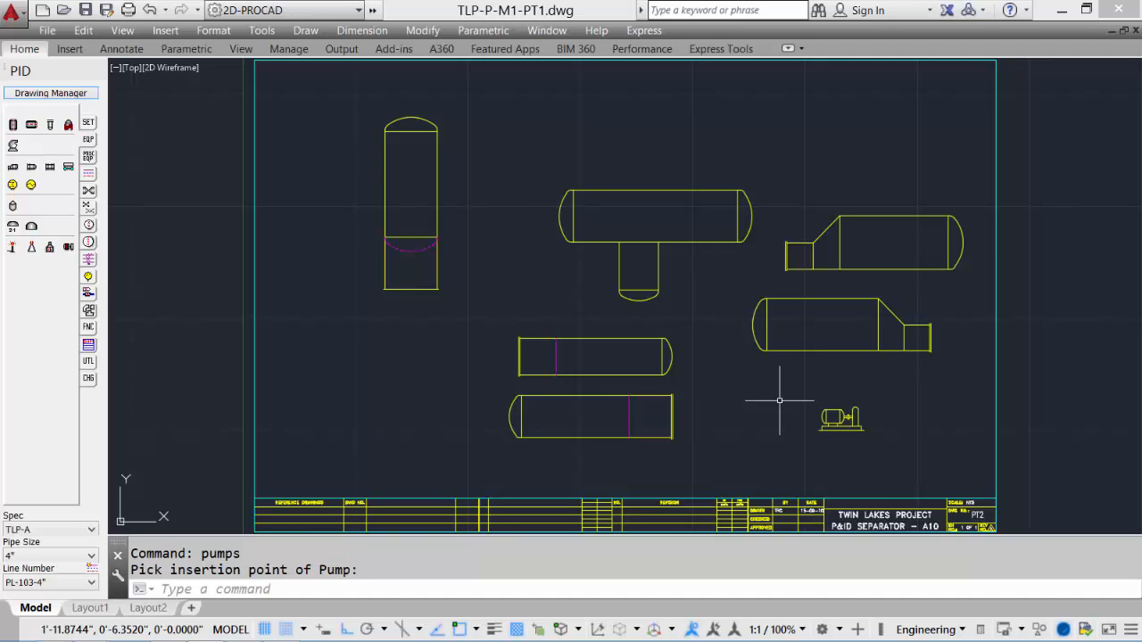
{"action": "mouse_move", "coordinate": [771, 394]}
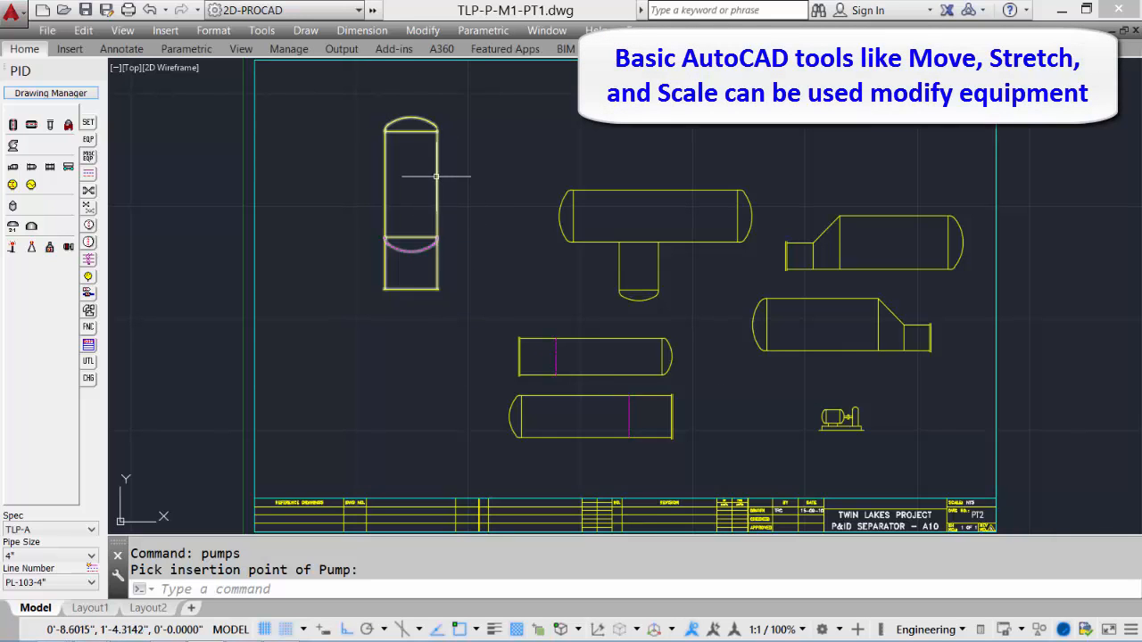
{"action": "mouse_move", "coordinate": [449, 173]}
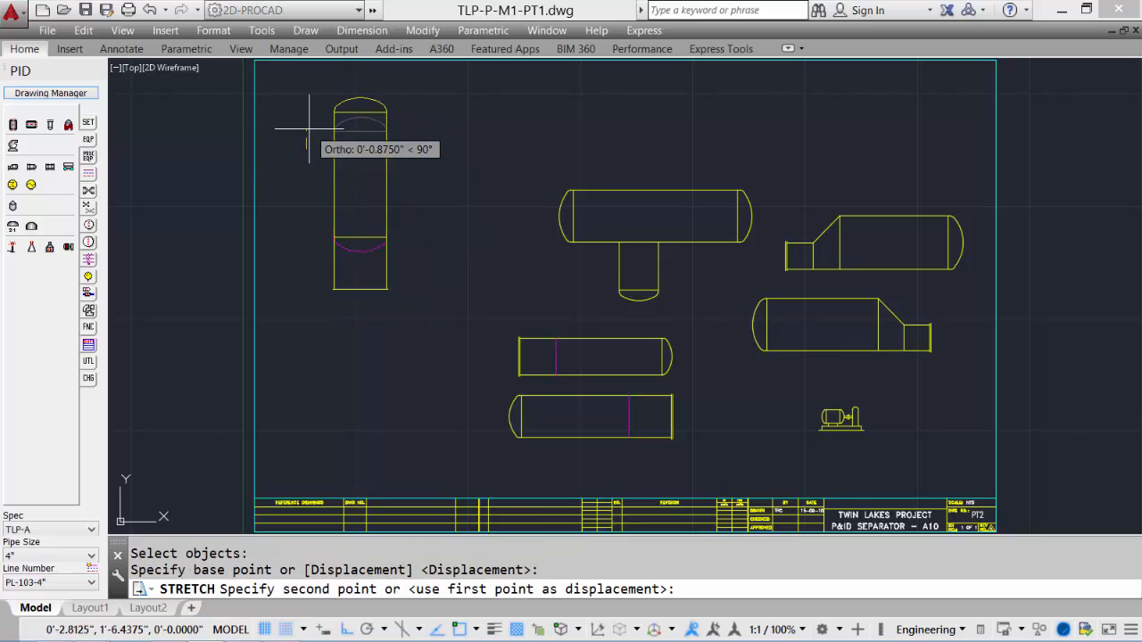
Stretch the vertical vessel upward and the boot vessel further left with crossing windows
{"action": "key", "text": "Escape"}
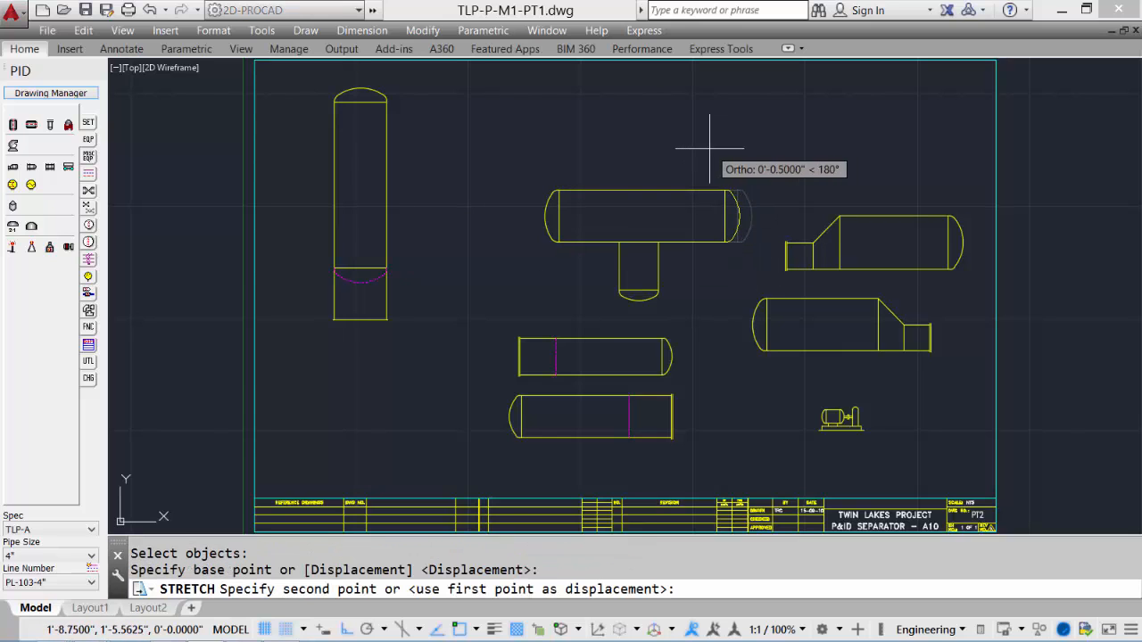
{"action": "left_click", "coordinate": [675, 292]}
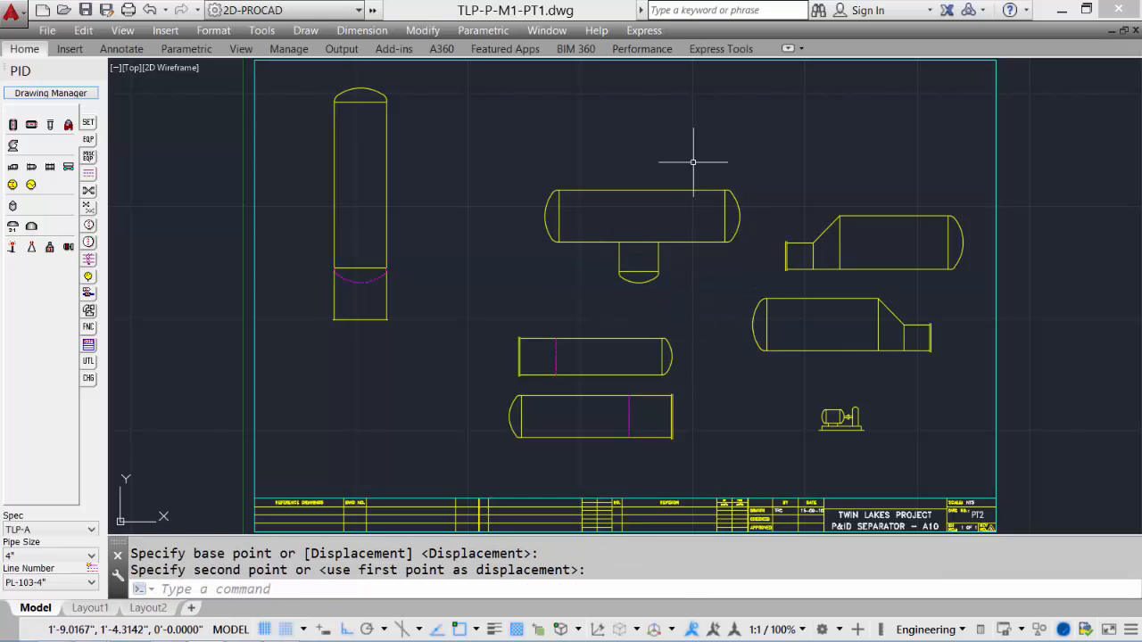
{"action": "mouse_move", "coordinate": [712, 318]}
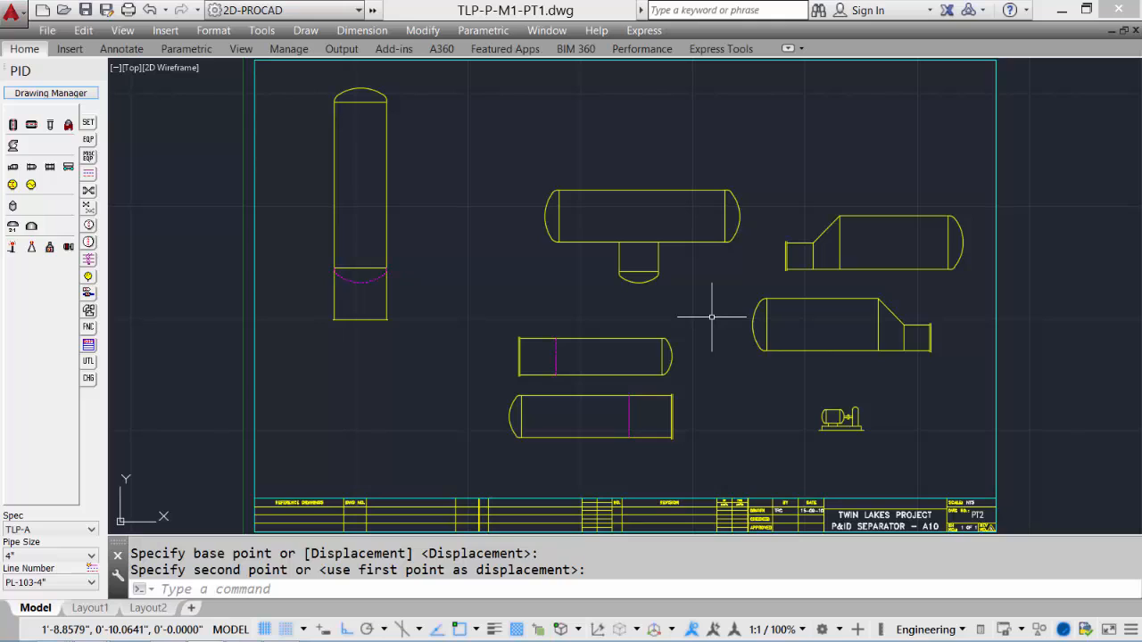
{"action": "mouse_move", "coordinate": [480, 257]}
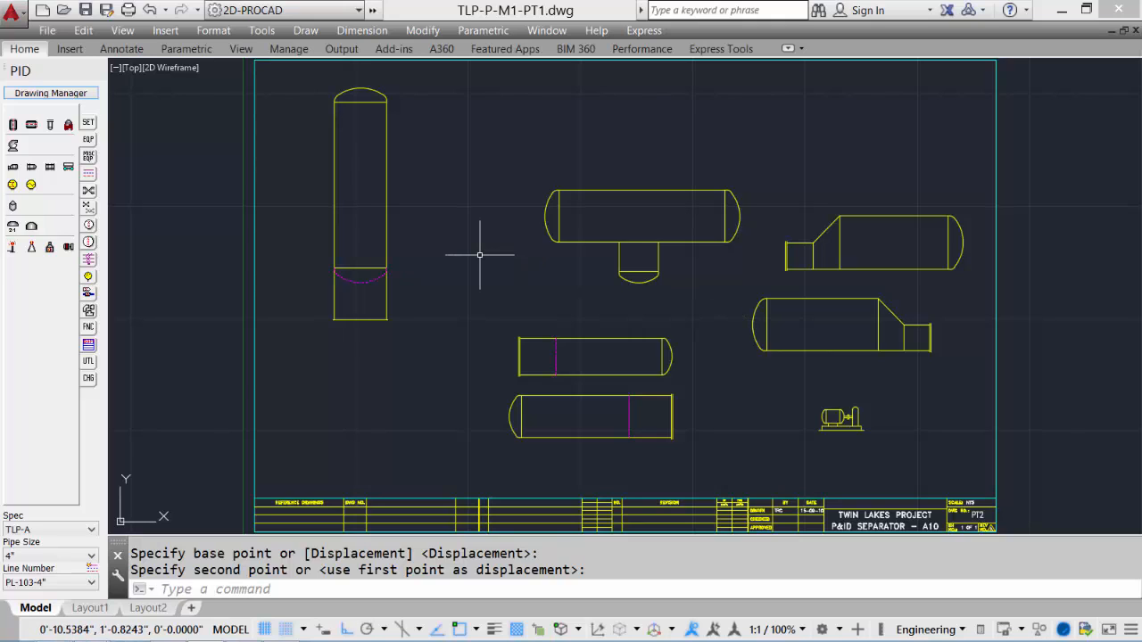
{"action": "mouse_move", "coordinate": [437, 232]}
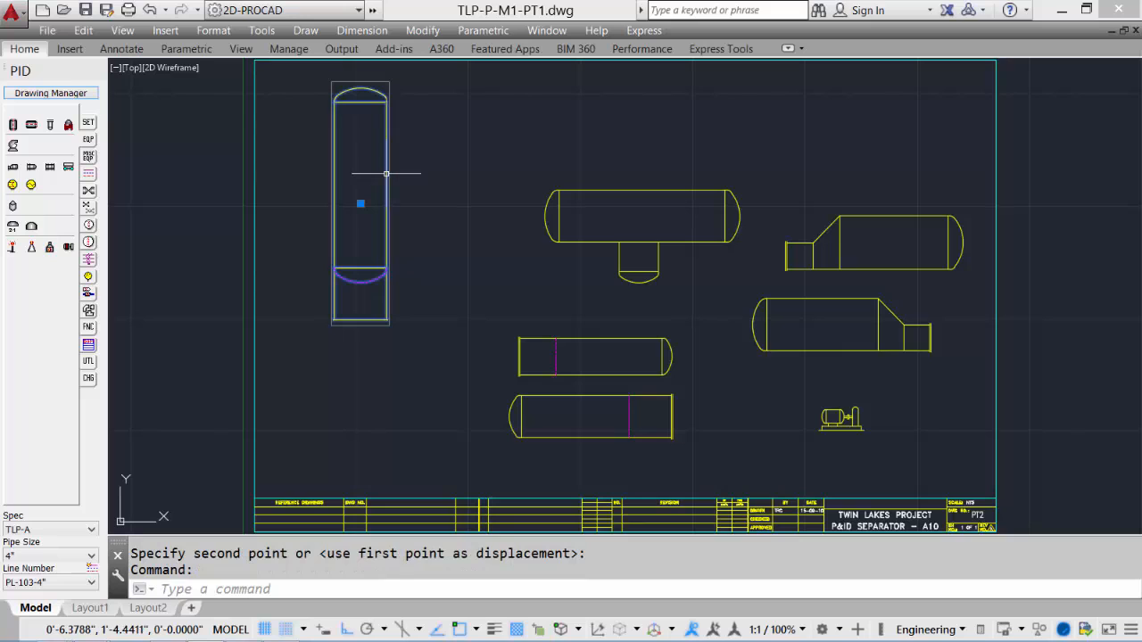
Set PICKSTYLE to 0 so grouped equipment parts select individually
{"action": "key", "text": "Escape"}
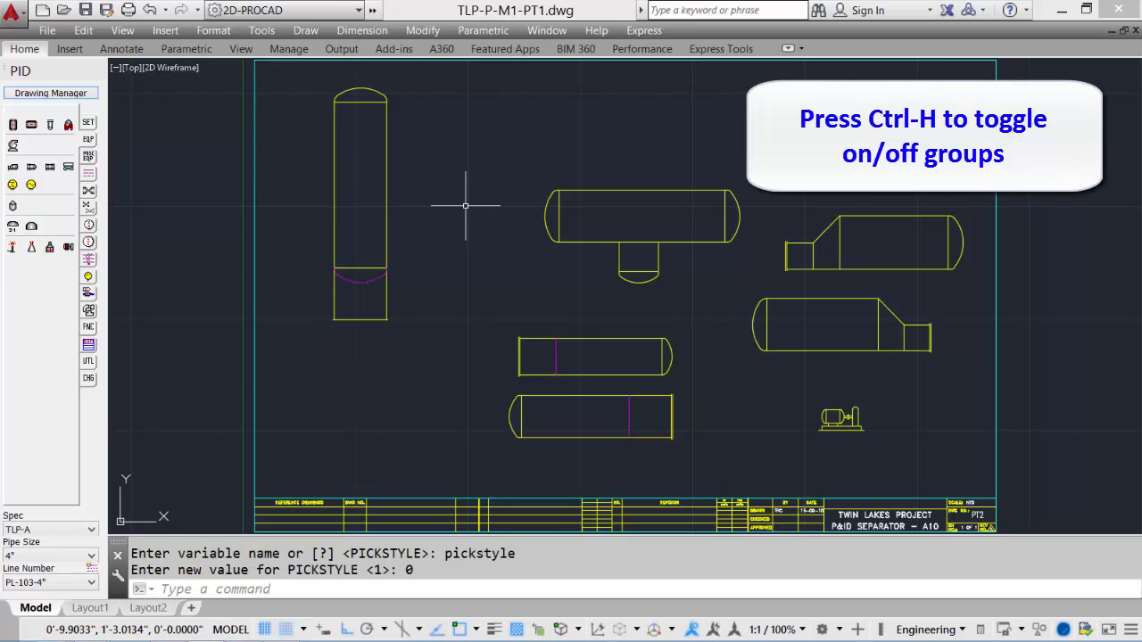
{"action": "mouse_move", "coordinate": [335, 204]}
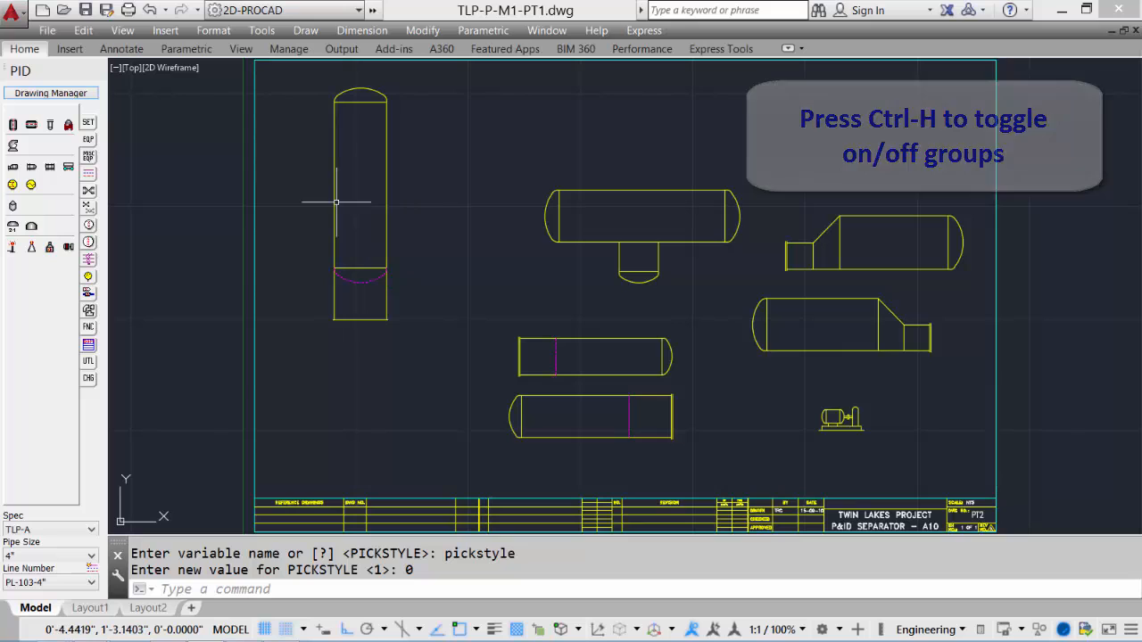
{"action": "mouse_move", "coordinate": [367, 293]}
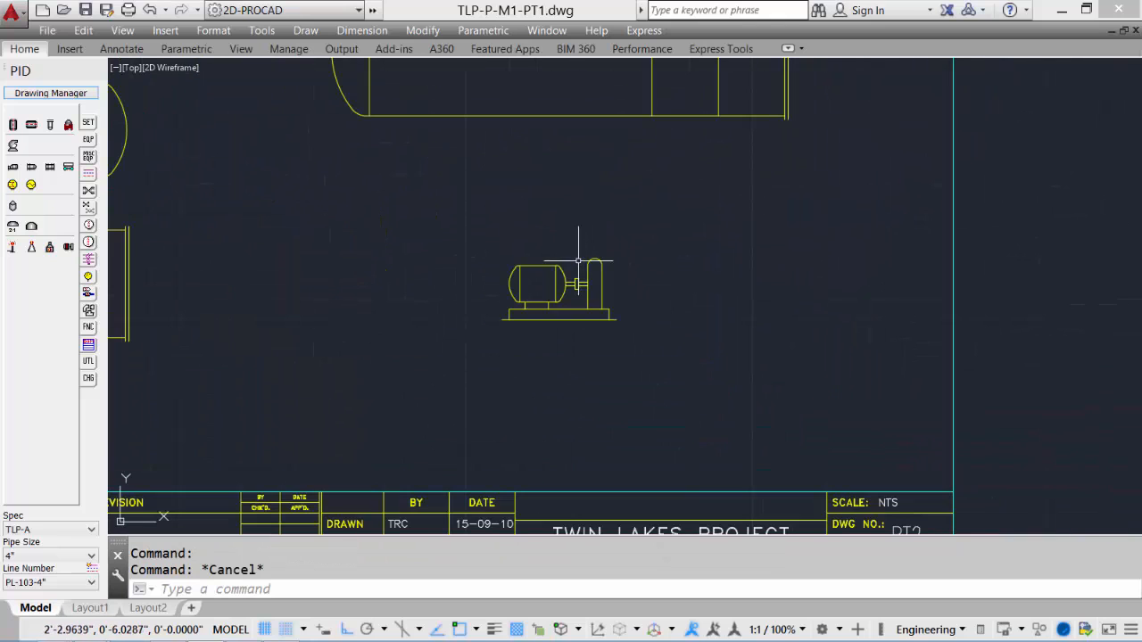
Scale the pump by 1.5 about its base using SC
{"action": "type", "text": "SC SCALE"}
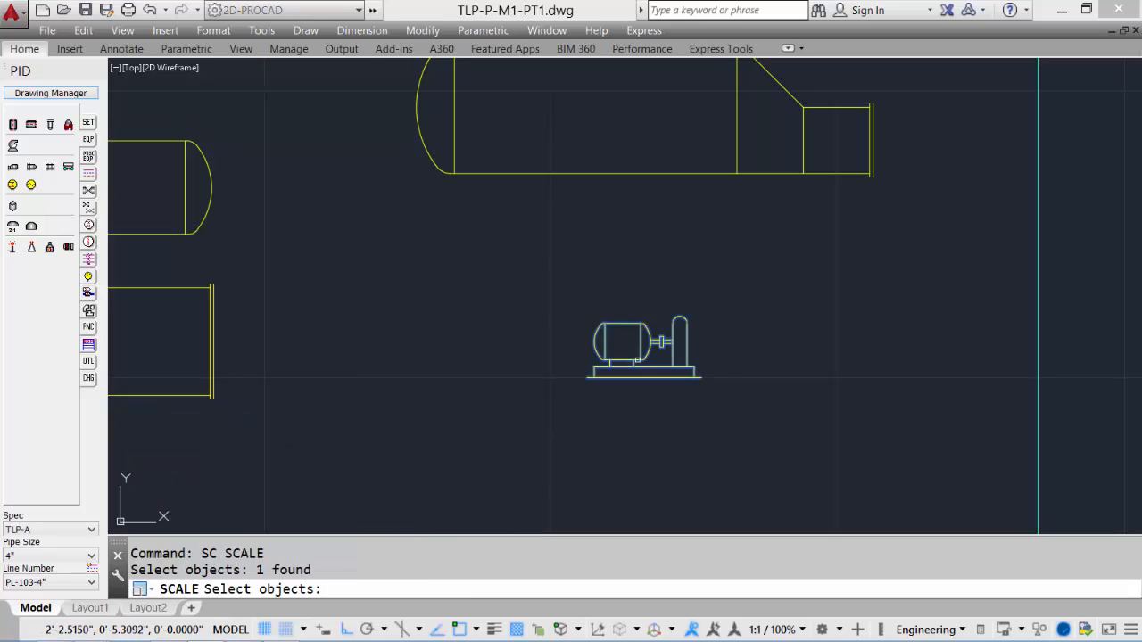
{"action": "left_click", "coordinate": [643, 379]}
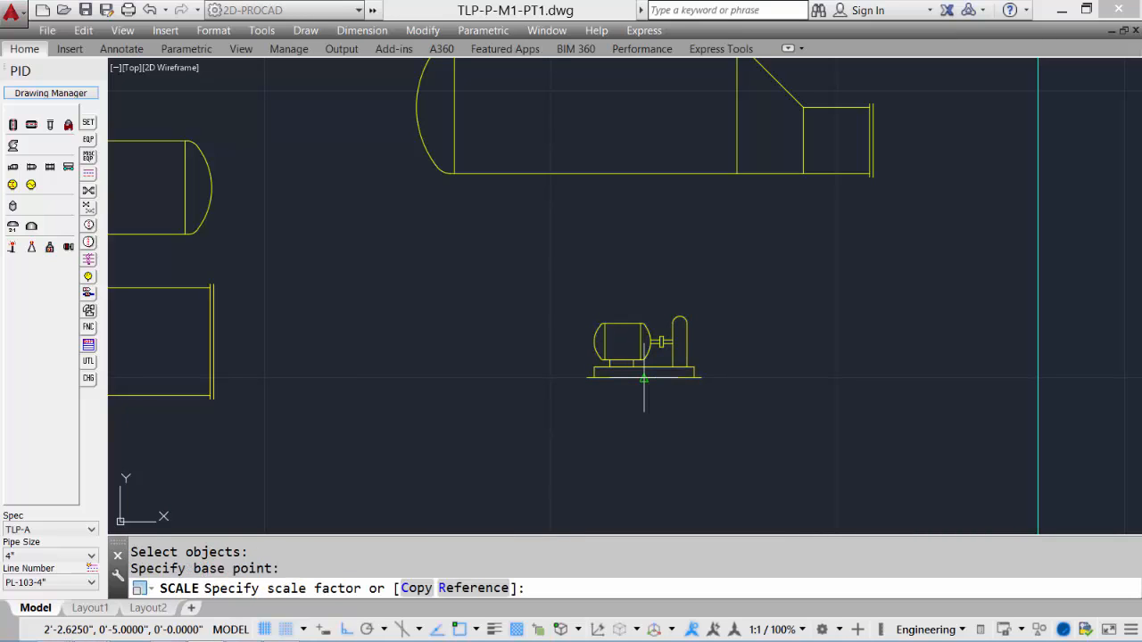
{"action": "type", "text": "1.5"}
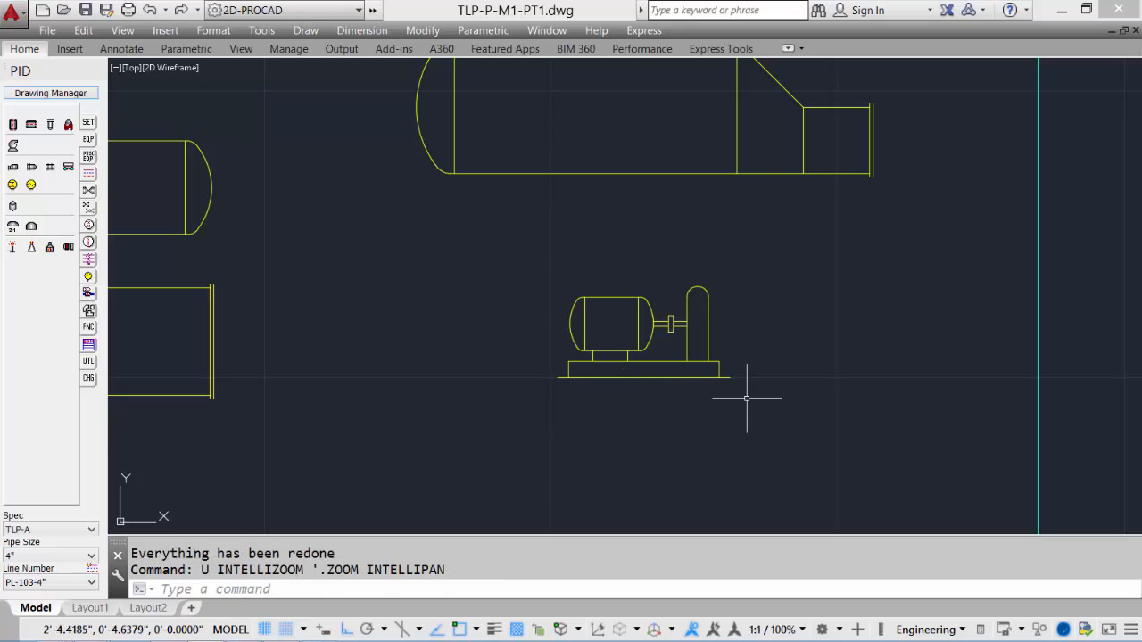
{"action": "mouse_move", "coordinate": [428, 464]}
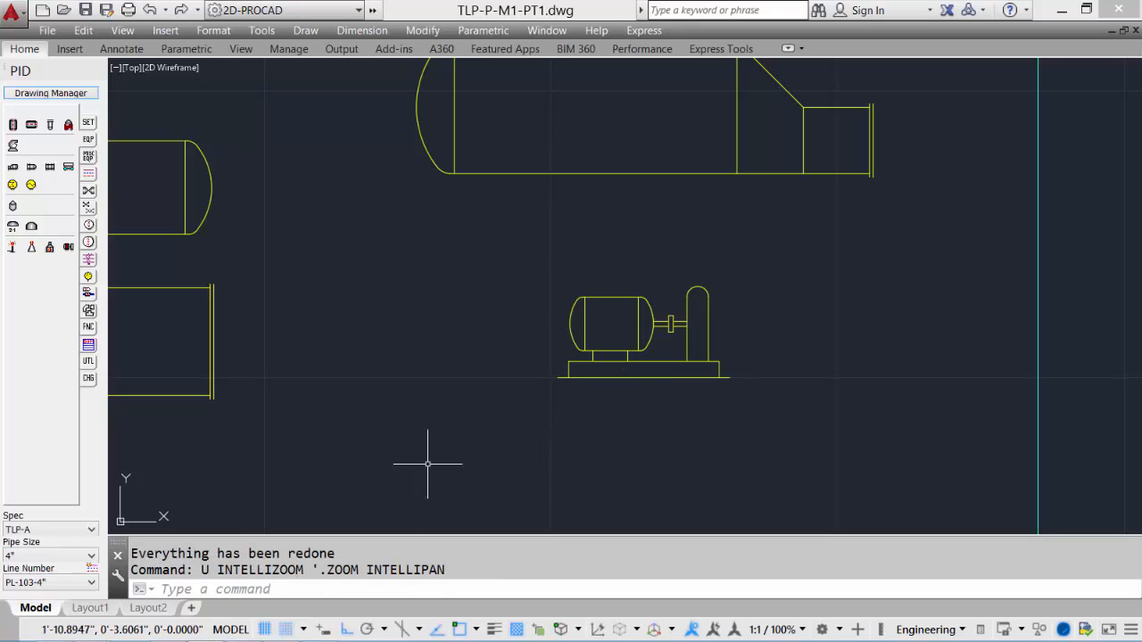
{"action": "mouse_move", "coordinate": [404, 532]}
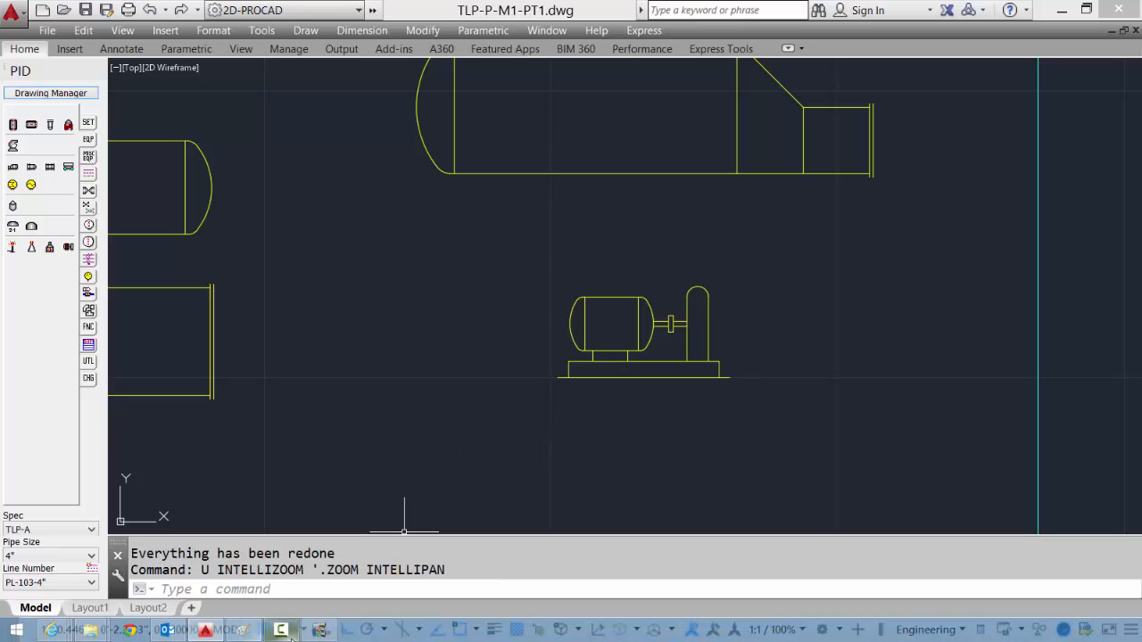
Switch to Standards Manager and scroll through the P&ID Scale Factors list
{"action": "left_click", "coordinate": [318, 632]}
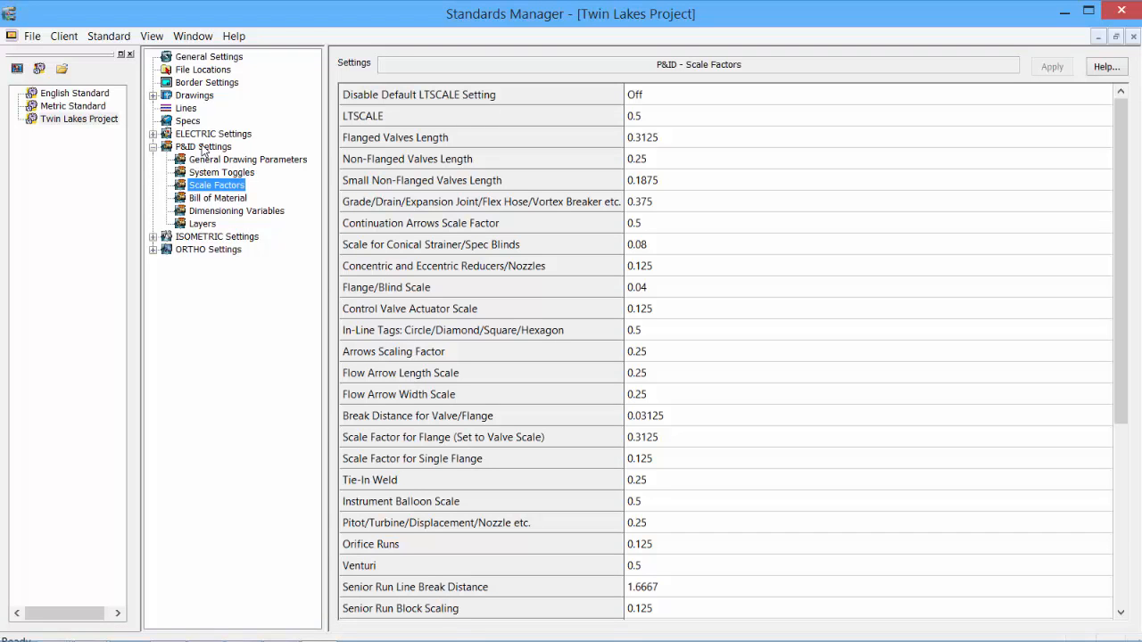
{"action": "scroll", "scroll_direction": "down", "scroll_amount": 3}
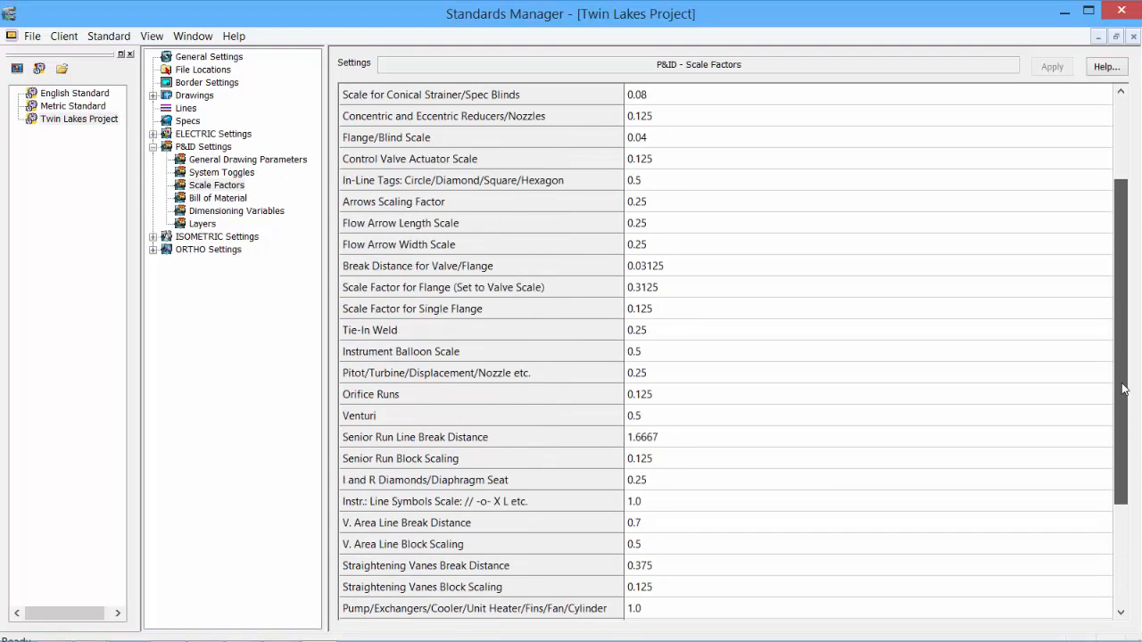
{"action": "scroll", "scroll_direction": "down", "scroll_amount": 3}
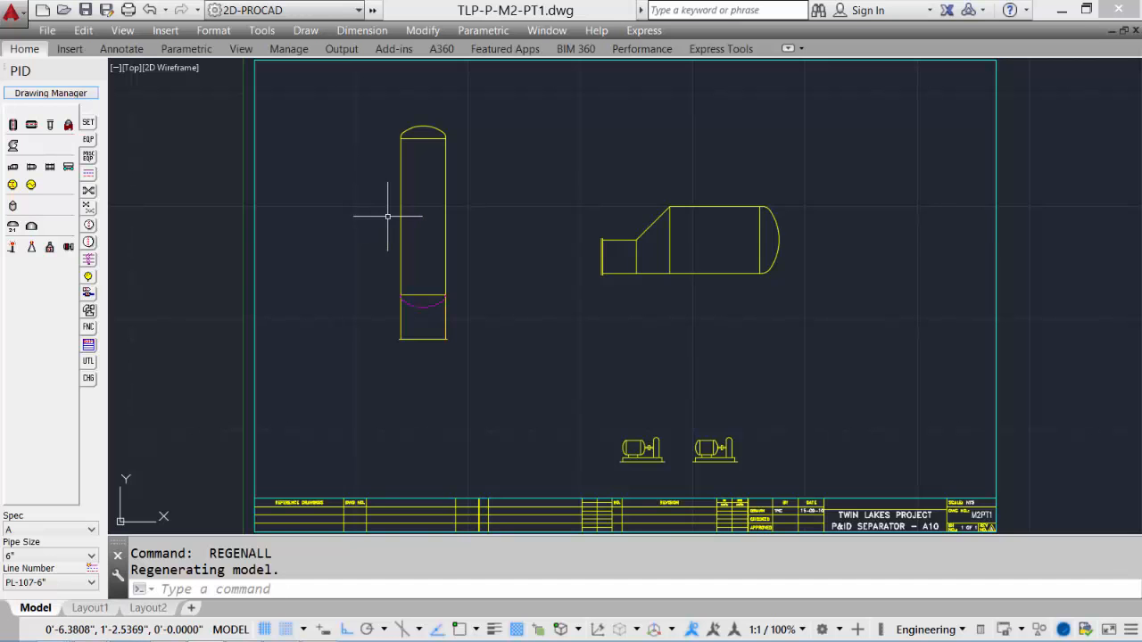
{"action": "mouse_move", "coordinate": [588, 373]}
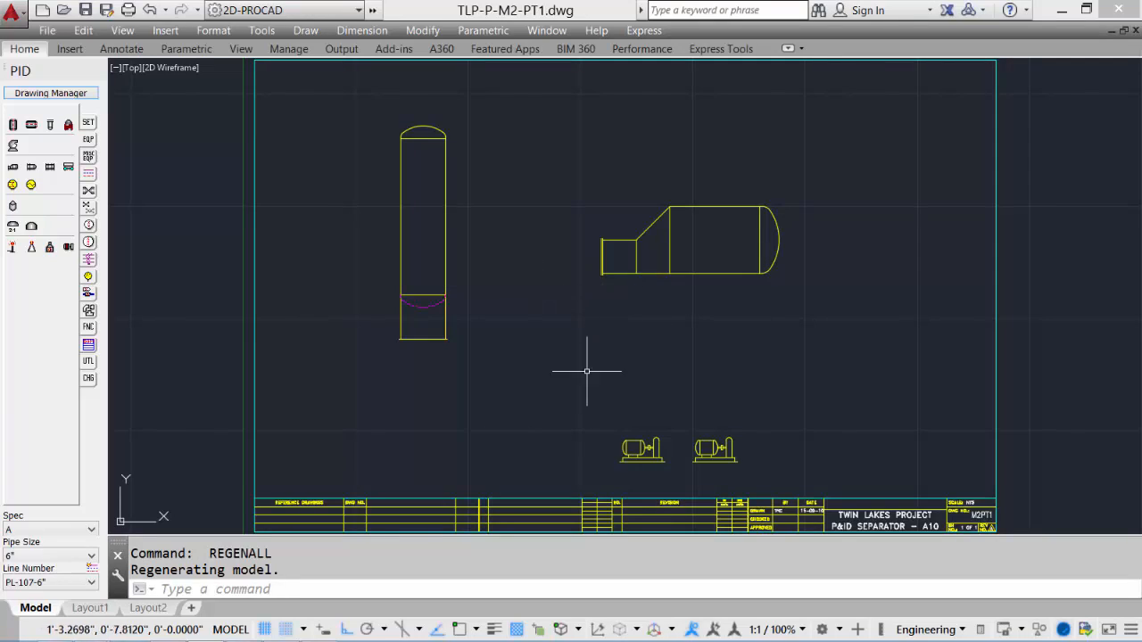
{"action": "mouse_move", "coordinate": [560, 348]}
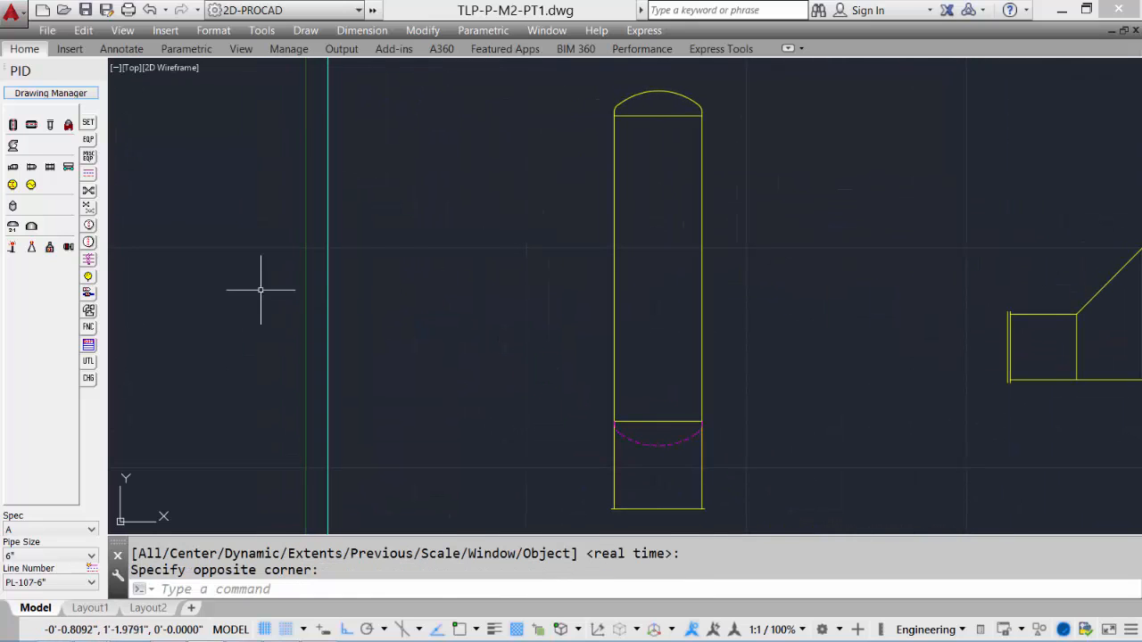
{"action": "mouse_move", "coordinate": [118, 301]}
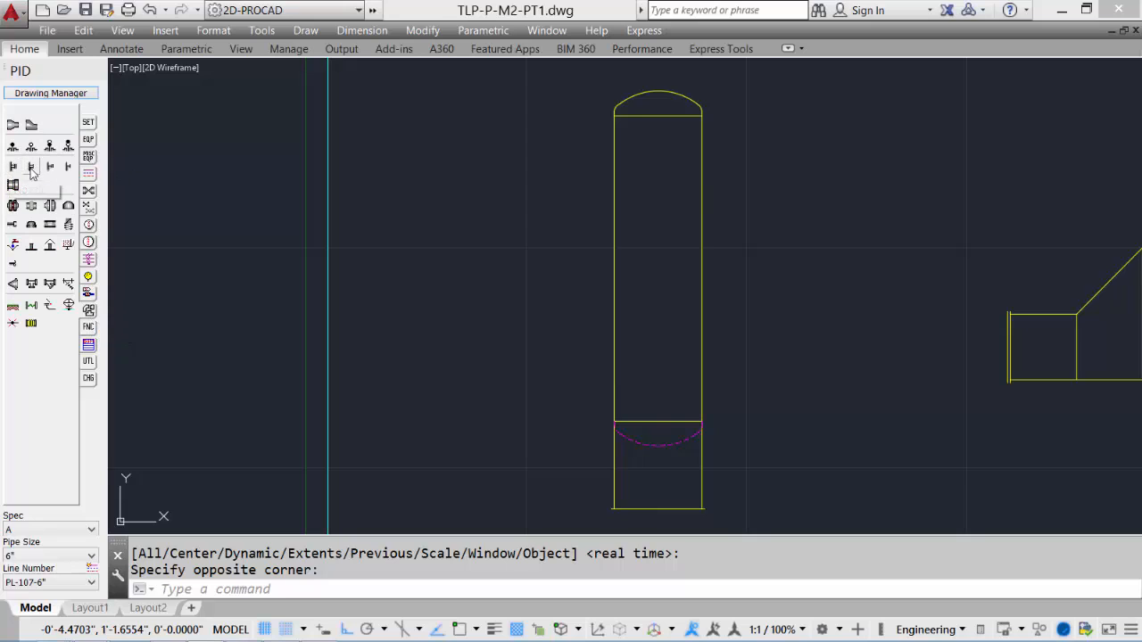
{"action": "mouse_move", "coordinate": [68, 170]}
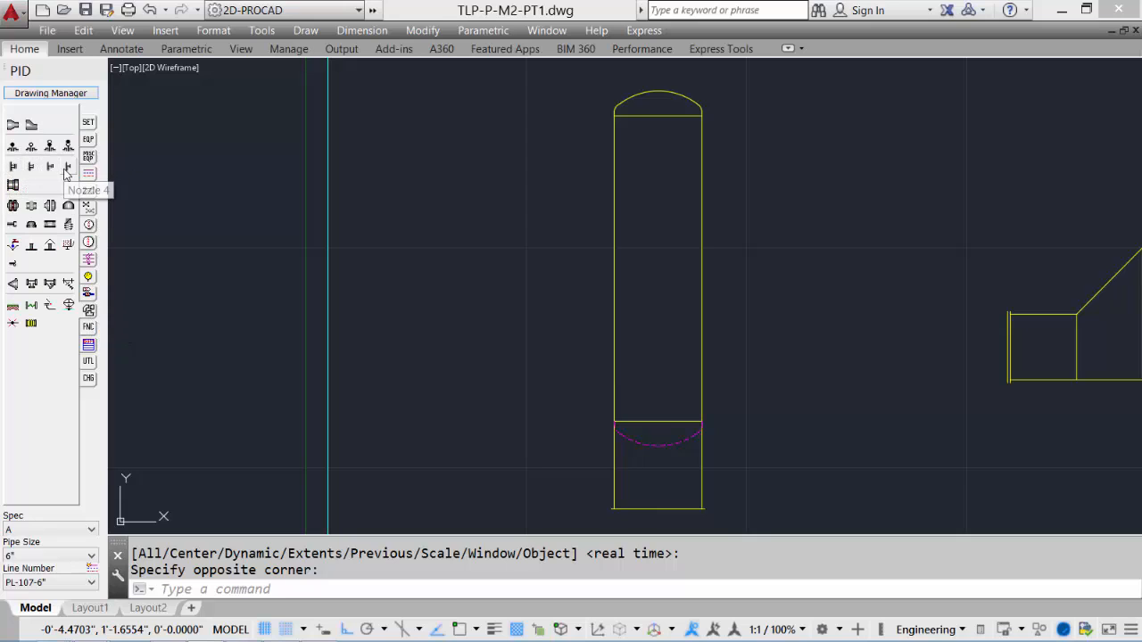
{"action": "mouse_move", "coordinate": [15, 168]}
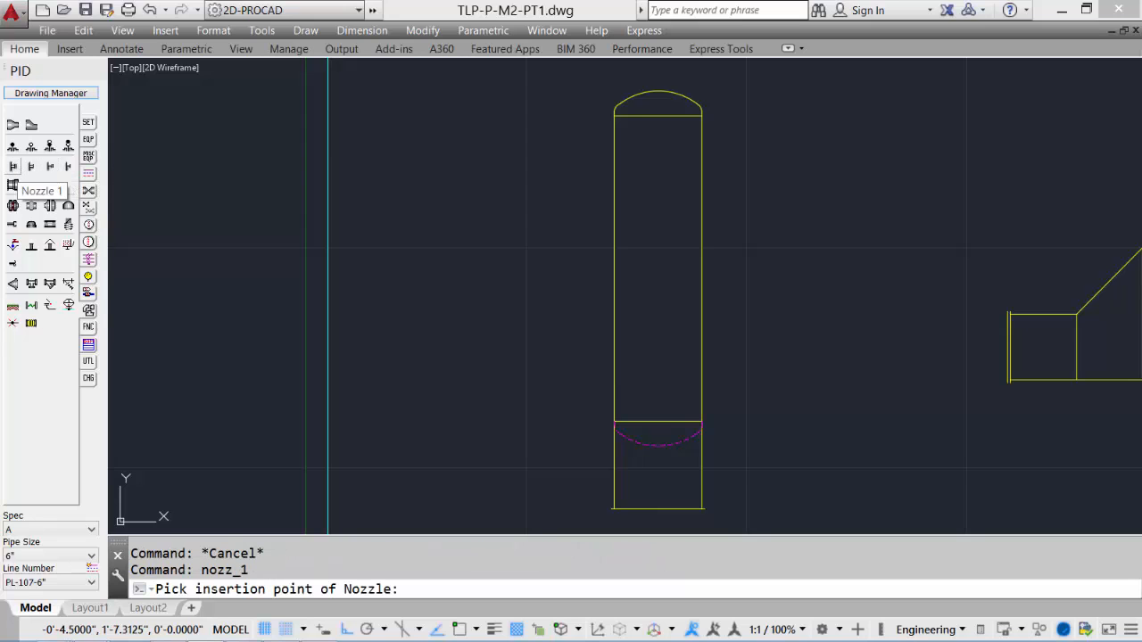
{"action": "mouse_move", "coordinate": [614, 260]}
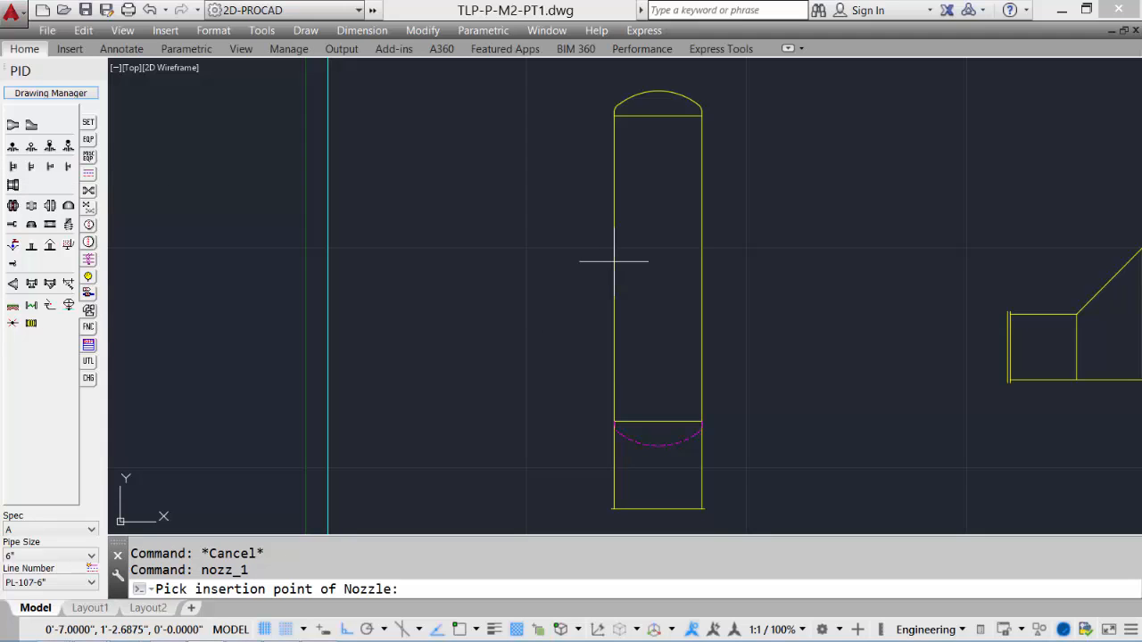
Start the Nozzle 1 tool from the PID palette for the vertical vessel
{"action": "left_click", "coordinate": [614, 261]}
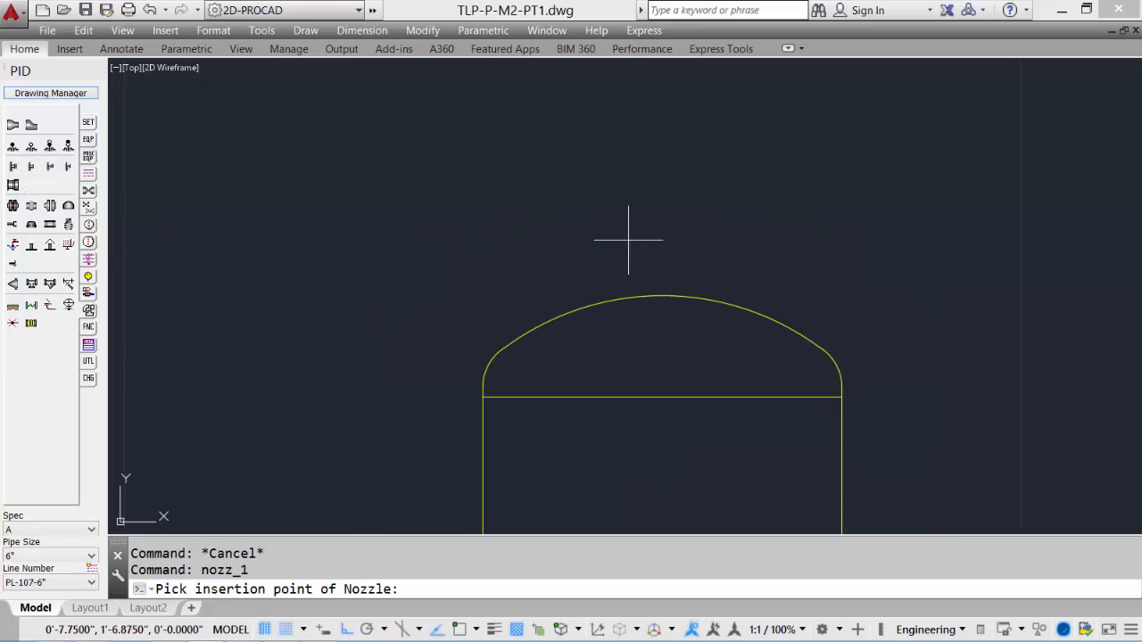
Place nozzles on the vertical vessel's top head and near its bottom end
{"action": "left_click", "coordinate": [662, 296]}
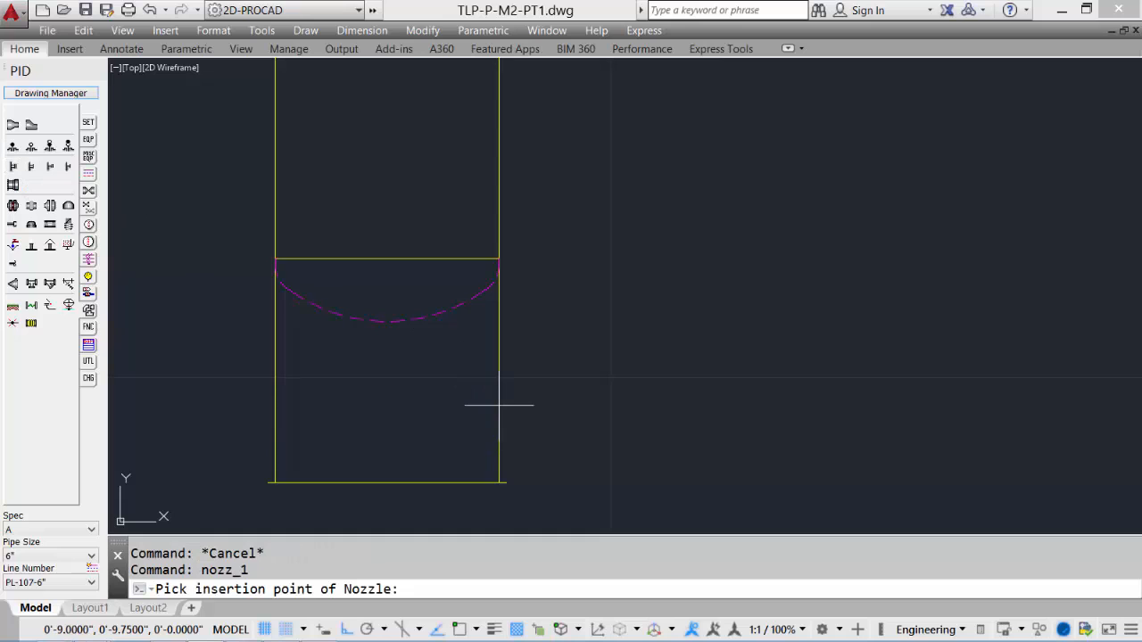
{"action": "left_click", "coordinate": [500, 407]}
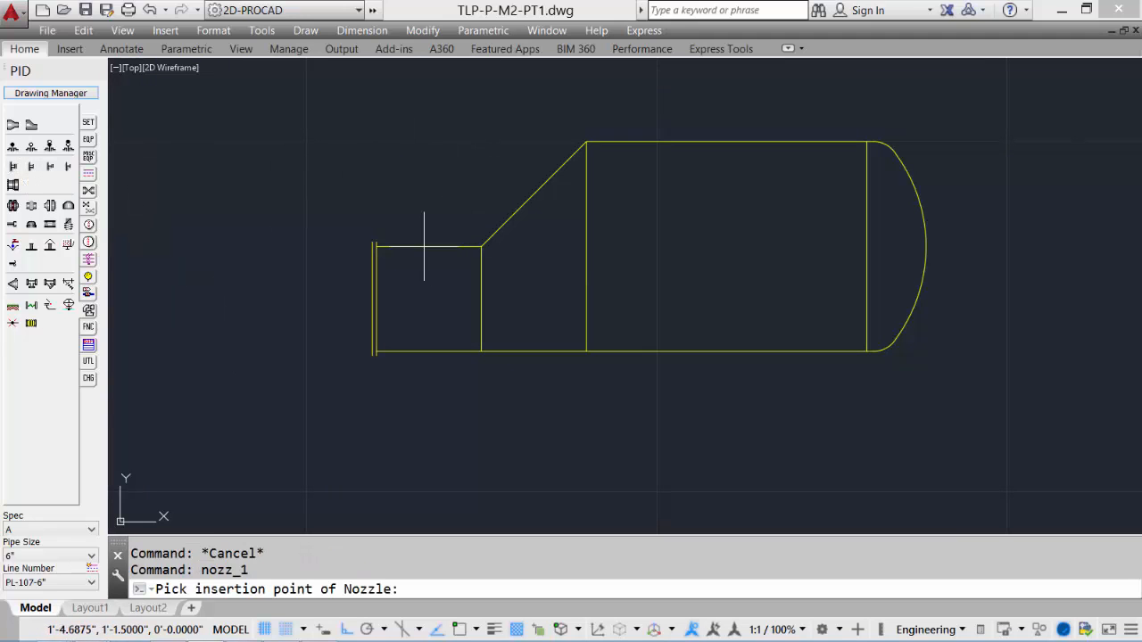
Place nozzles above and below the boot, along the underside and on top of the main body
{"action": "left_click", "coordinate": [425, 243]}
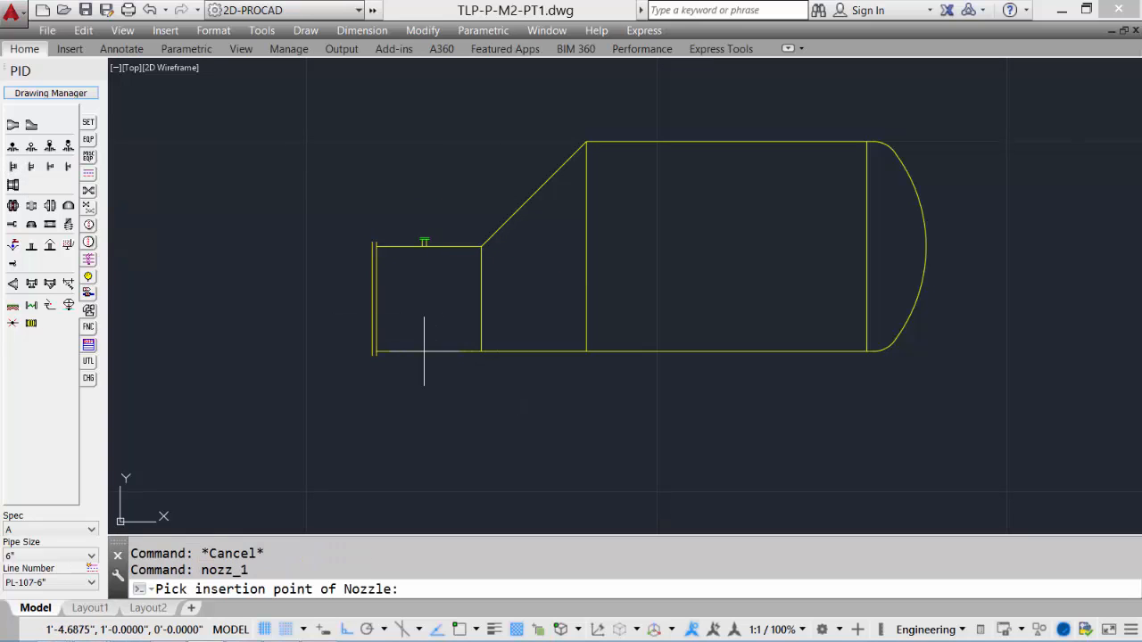
{"action": "left_click", "coordinate": [425, 353]}
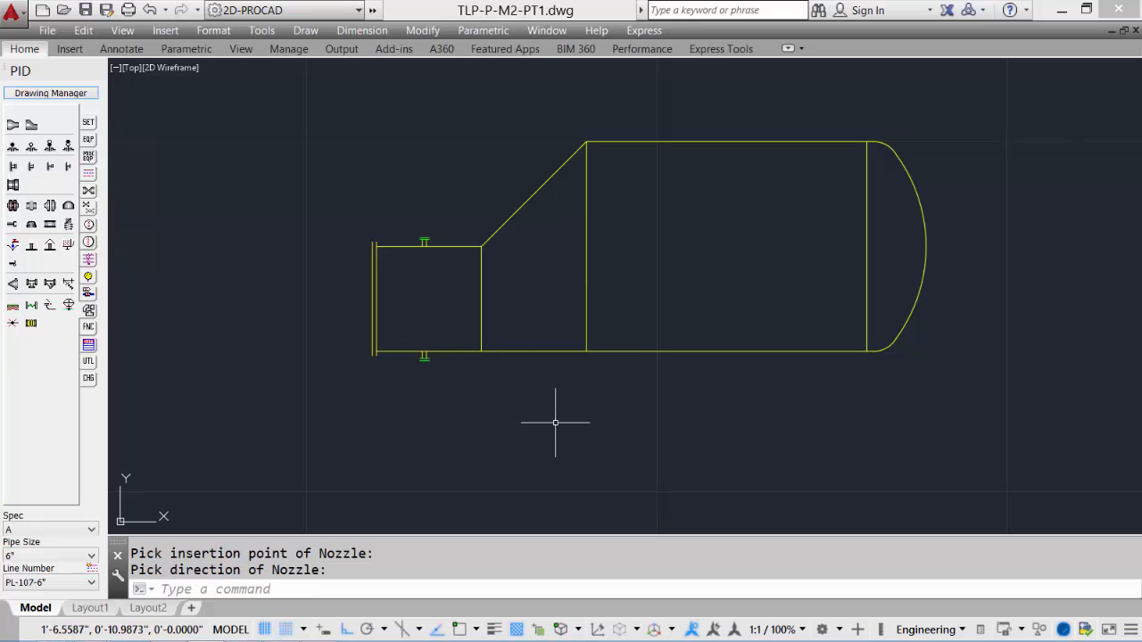
{"action": "mouse_move", "coordinate": [15, 169]}
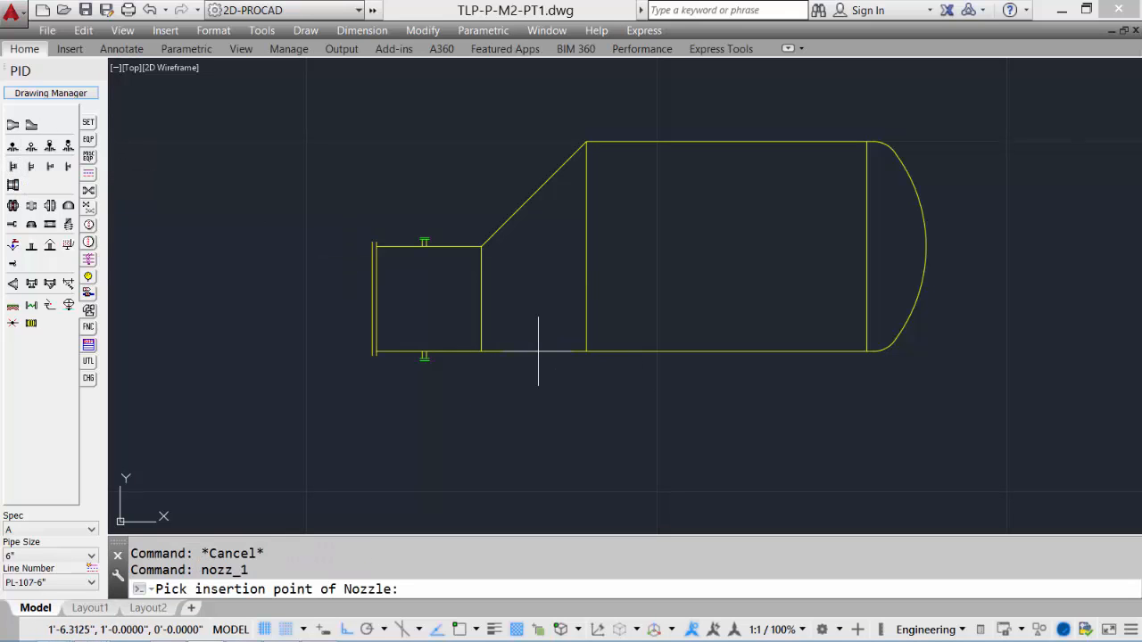
{"action": "left_click", "coordinate": [539, 355]}
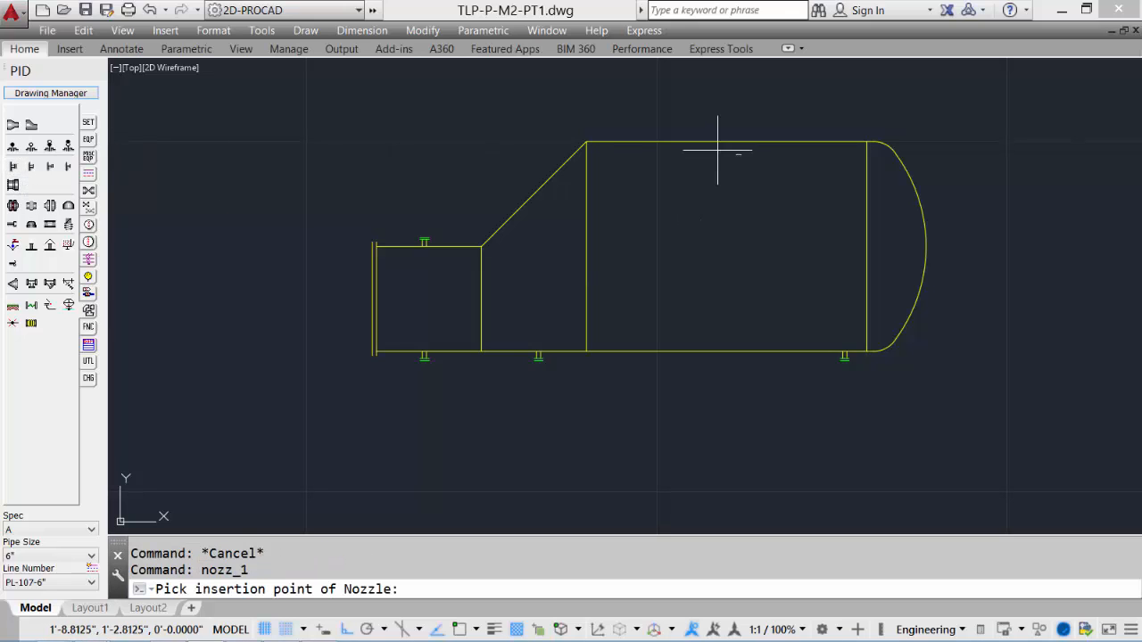
{"action": "left_click", "coordinate": [717, 151]}
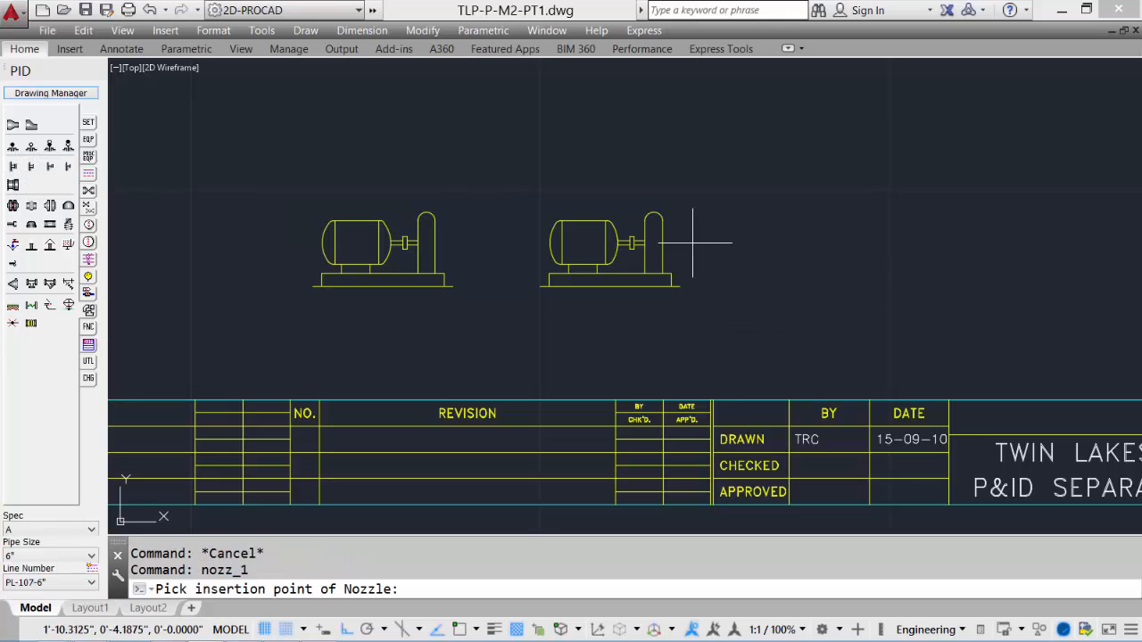
{"action": "mouse_move", "coordinate": [661, 247]}
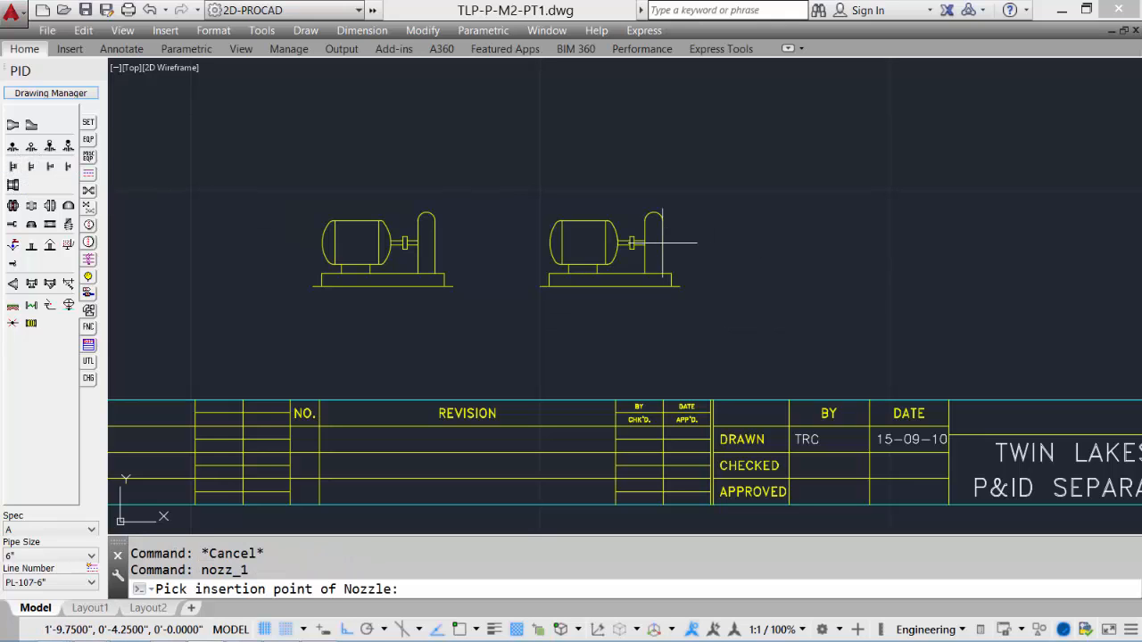
Place a nozzle on the discharge end of the right-hand pump
{"action": "left_click", "coordinate": [657, 243]}
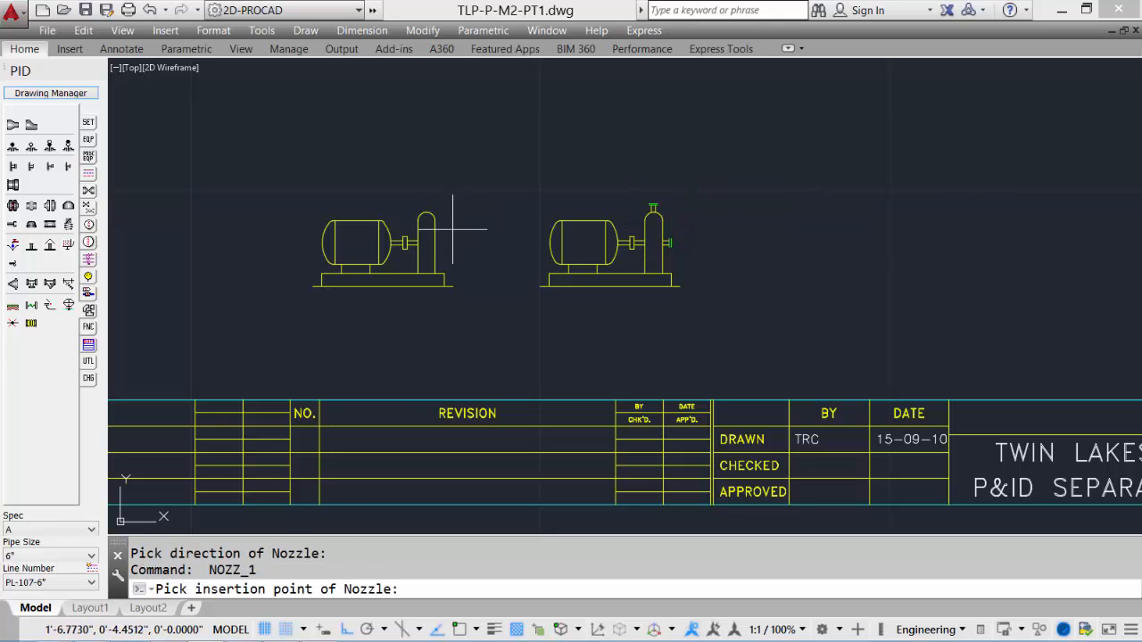
{"action": "mouse_move", "coordinate": [437, 246]}
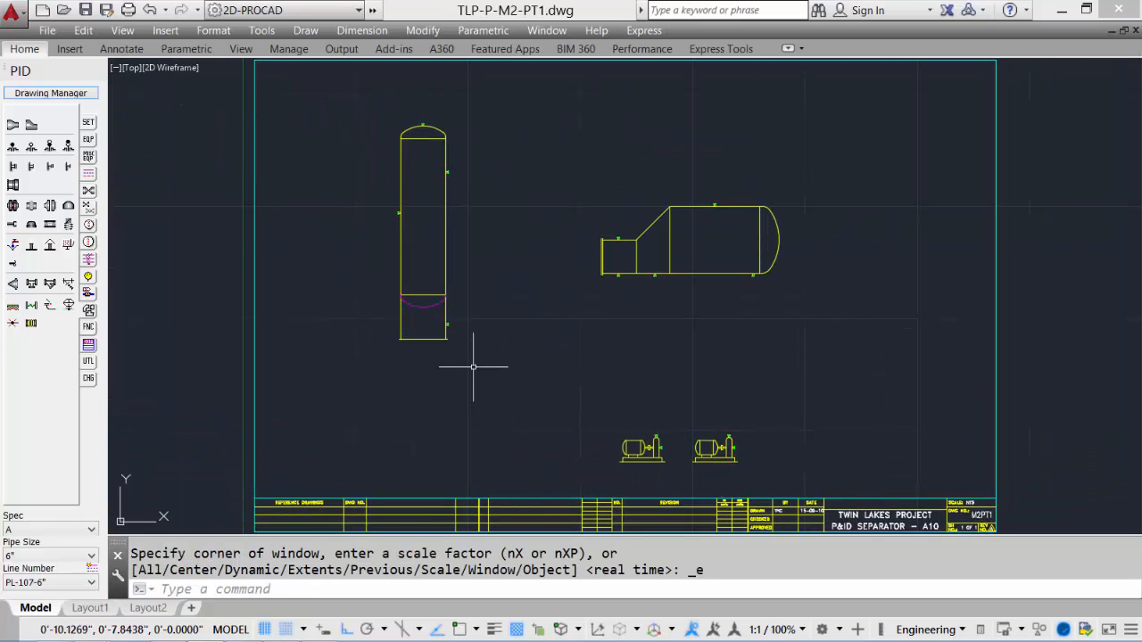
{"action": "mouse_move", "coordinate": [460, 141]}
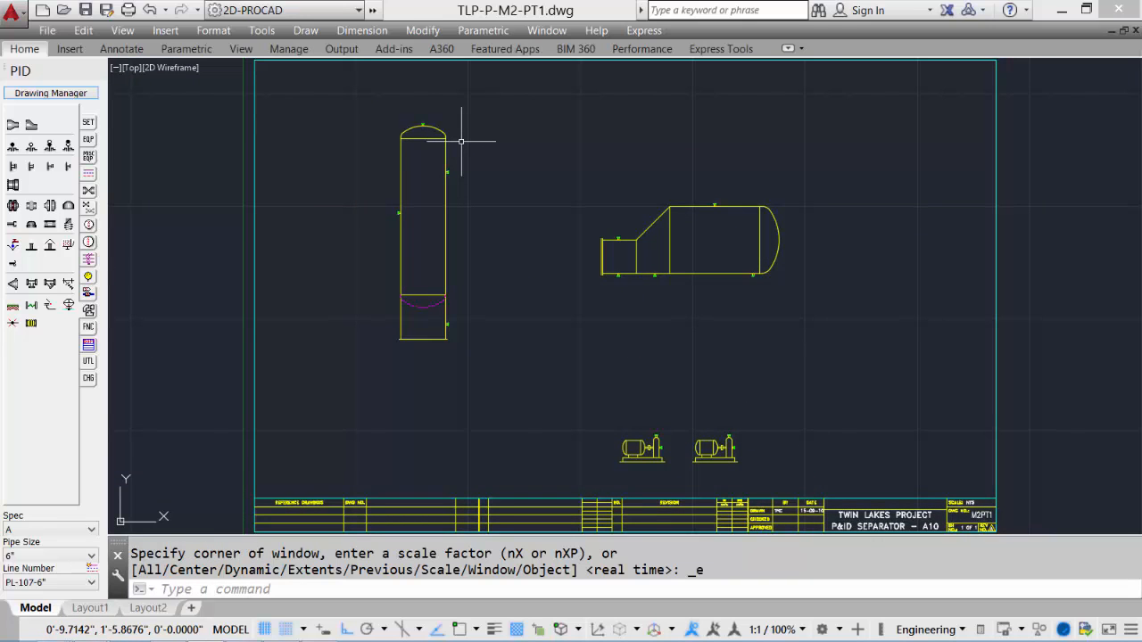